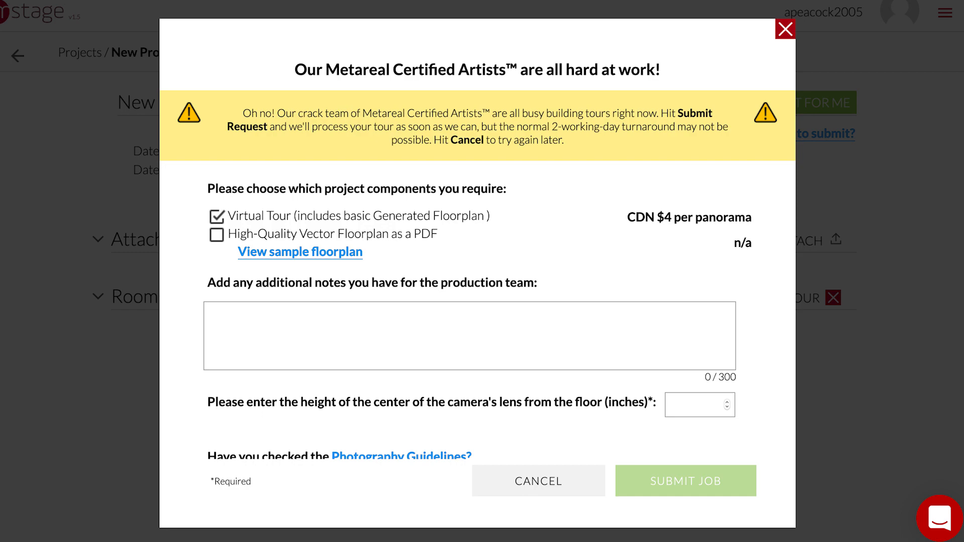
# Cancel the 'Metareal Certified Artists are all hard at work' build request dialog
pyautogui.click(785, 29)
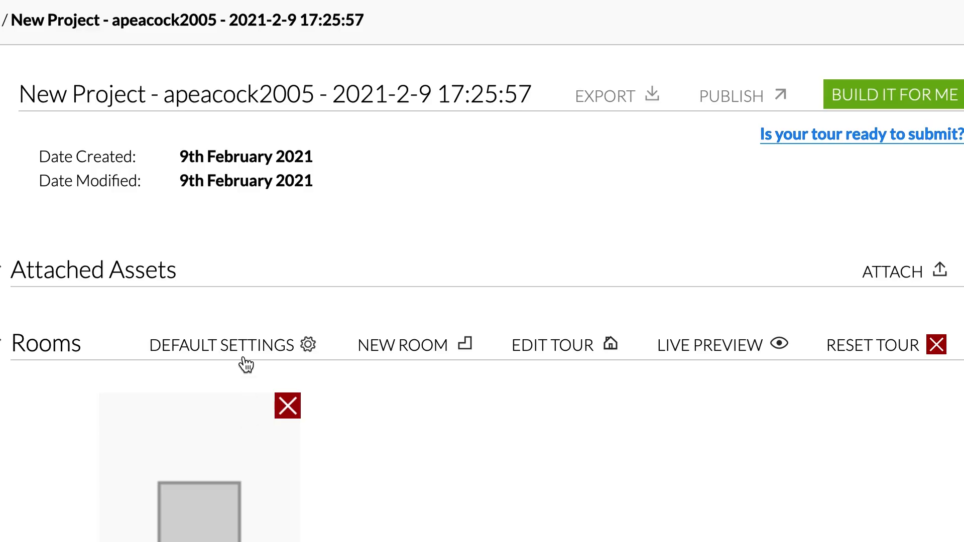
# In Default Settings choose US Imperial units and enter lens height 53.5 inches
pyautogui.click(221, 344)
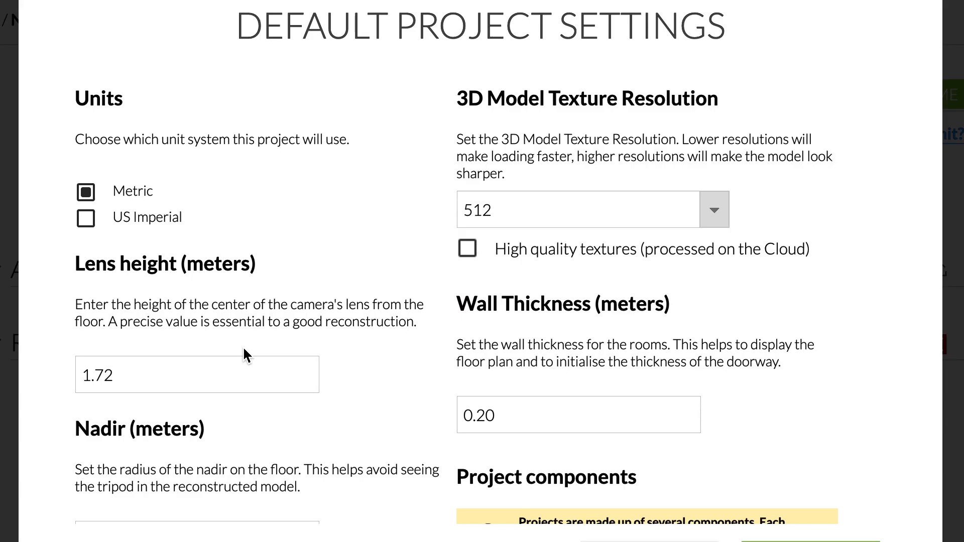
pyautogui.click(85, 218)
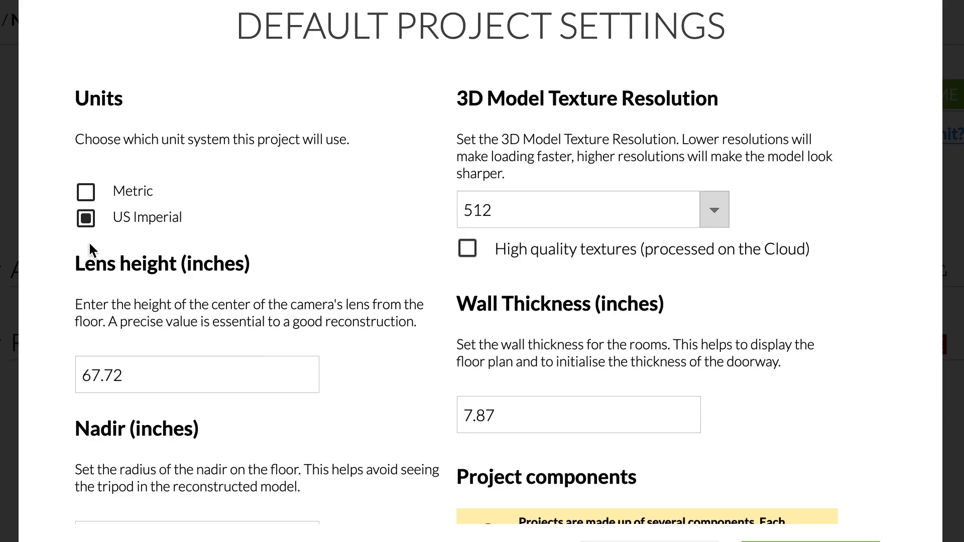
pyautogui.write('5')
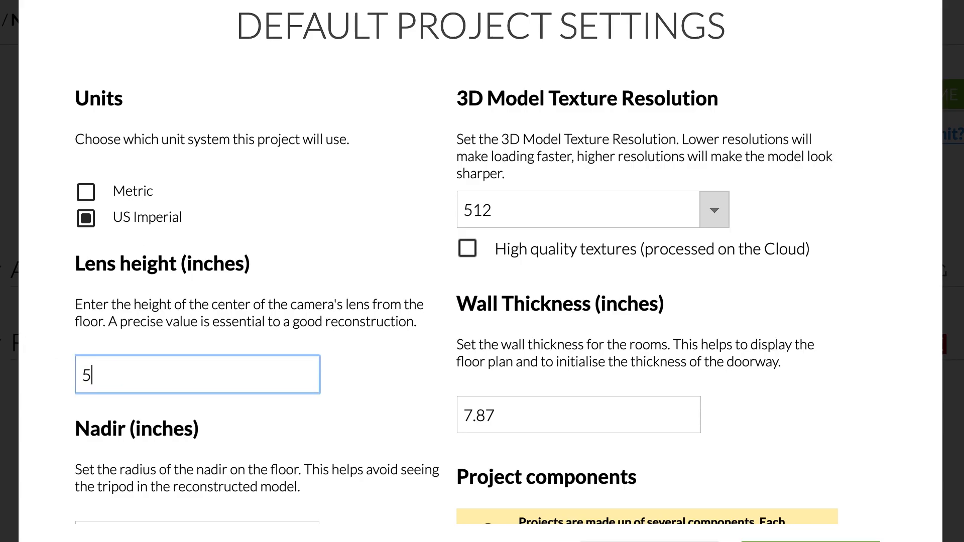
pyautogui.write('3.5')
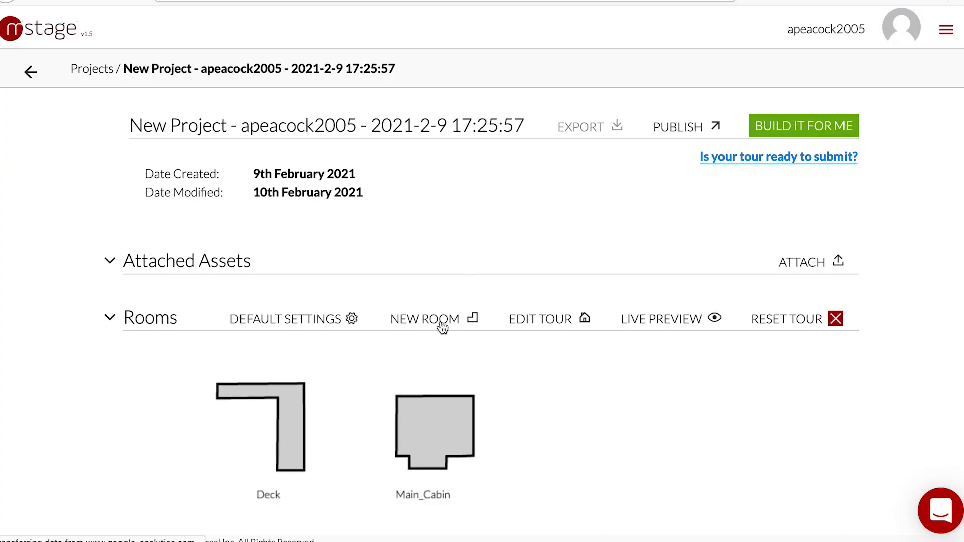
# Create a new room using the BEDROOM_CENTER panorama from the image picker
pyautogui.click(424, 318)
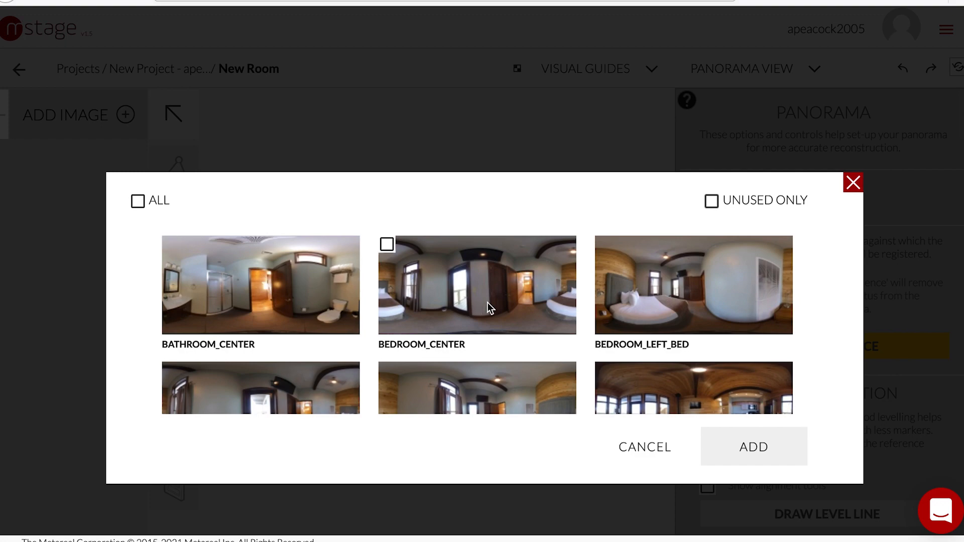
pyautogui.click(752, 446)
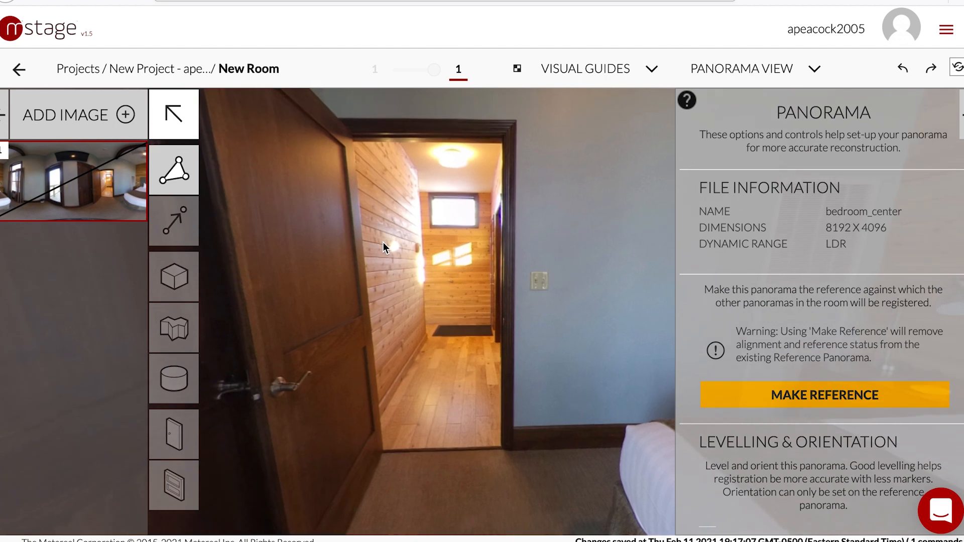
pyautogui.moveTo(806, 443)
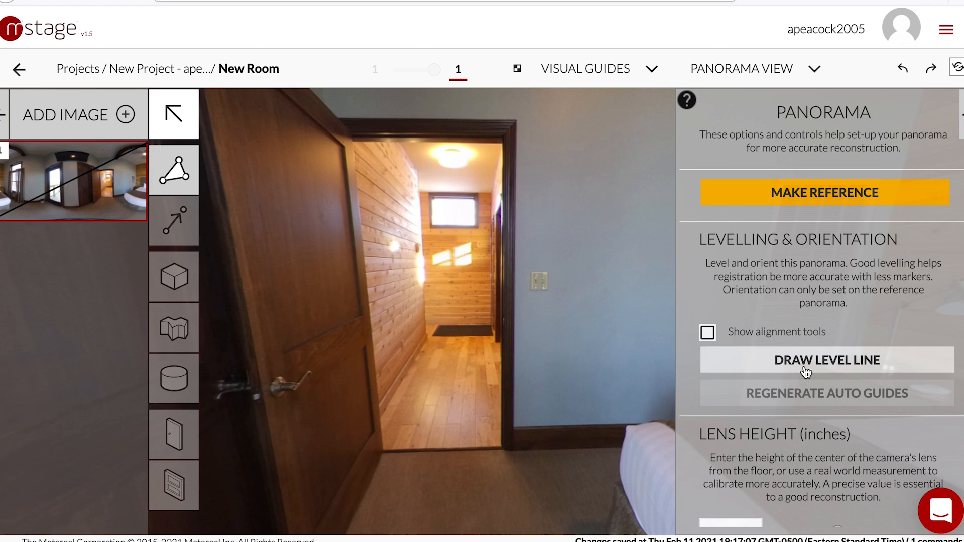
# In Plan View with Grid and alignment tools on, make bedroom_center the reference panorama
pyautogui.click(741, 68)
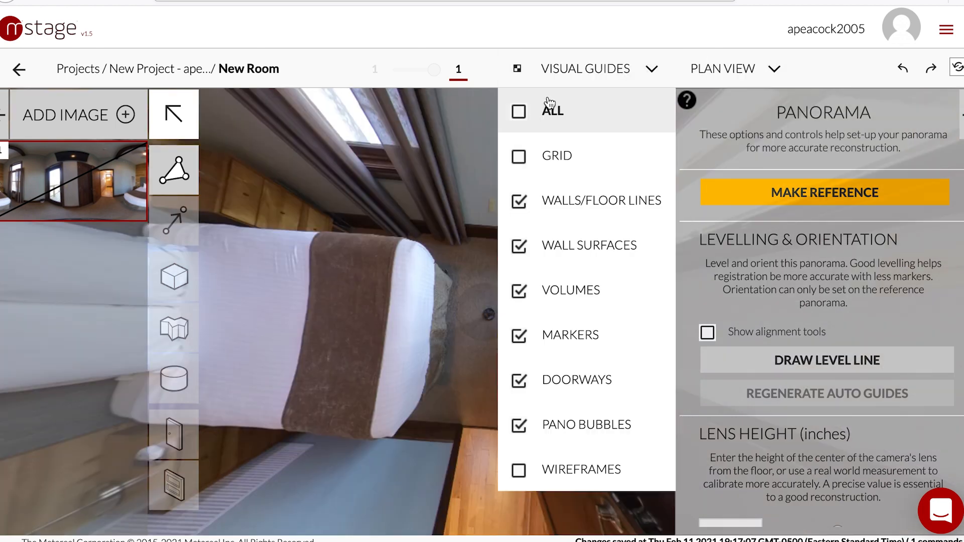
pyautogui.click(518, 156)
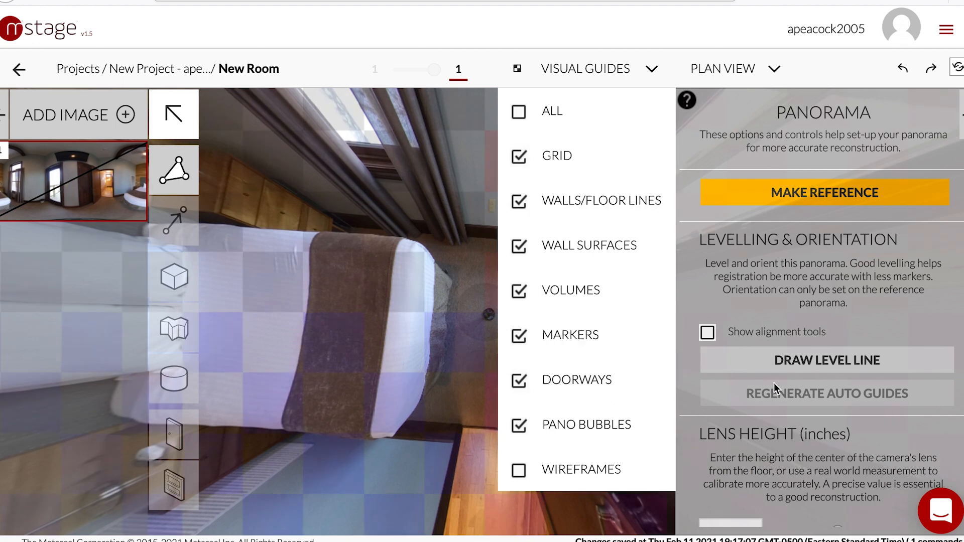
pyautogui.click(707, 332)
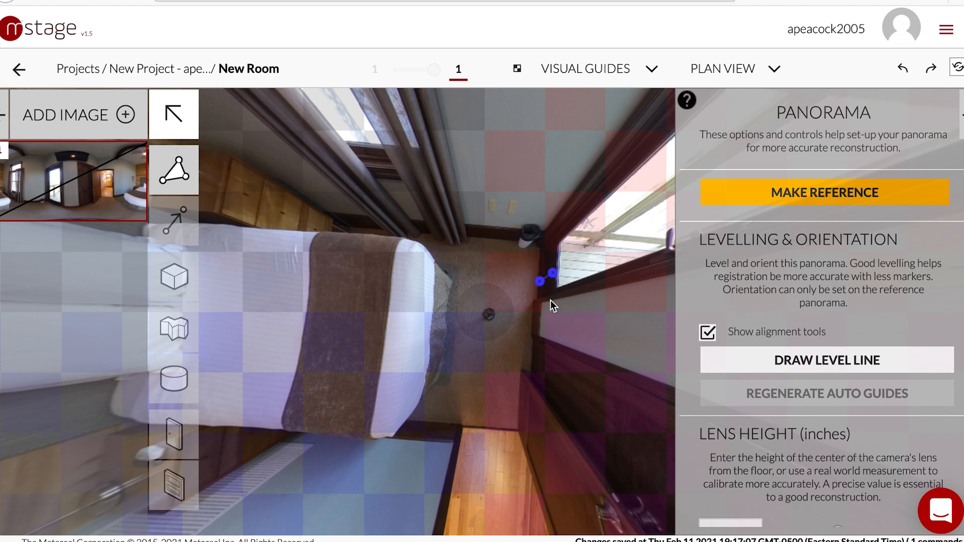
pyautogui.moveTo(544, 278); pyautogui.dragTo(551, 362)
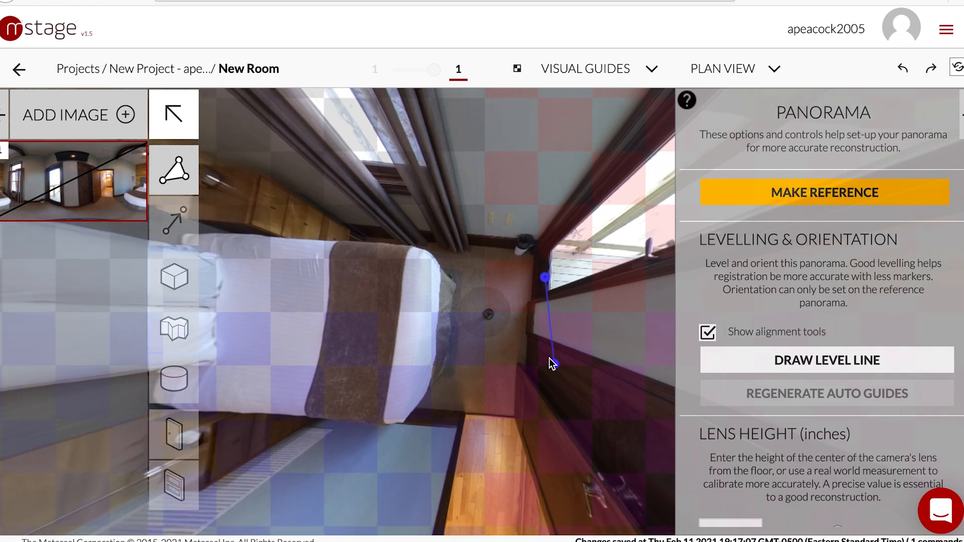
pyautogui.click(823, 192)
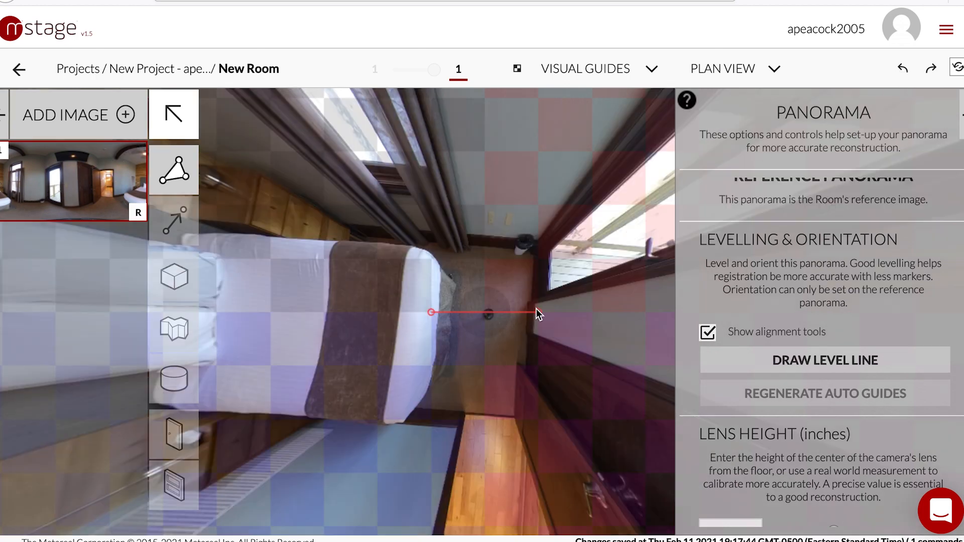
# Draw level lines along the floor, wall edge and bed edge to level the panorama
pyautogui.moveTo(536, 312); pyautogui.dragTo(530, 263)
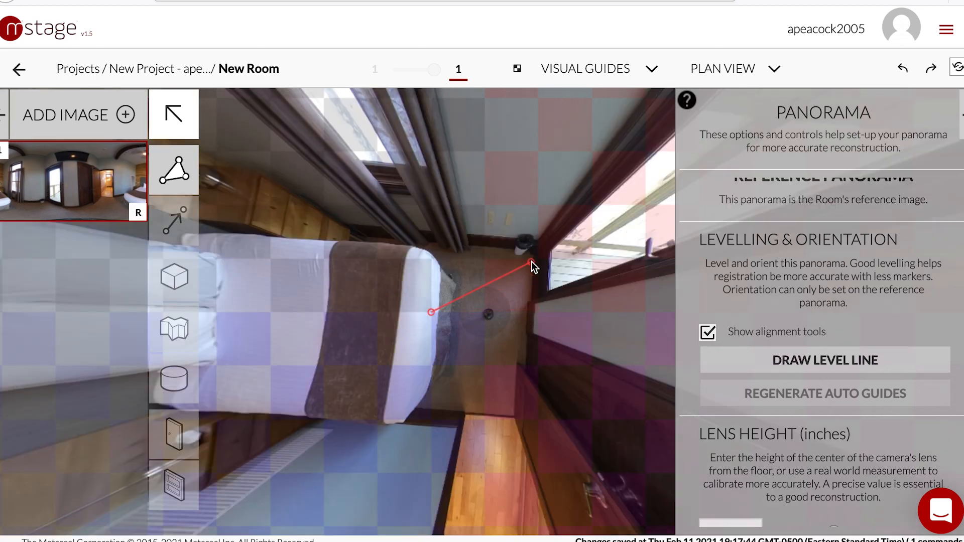
pyautogui.moveTo(530, 265); pyautogui.dragTo(513, 424)
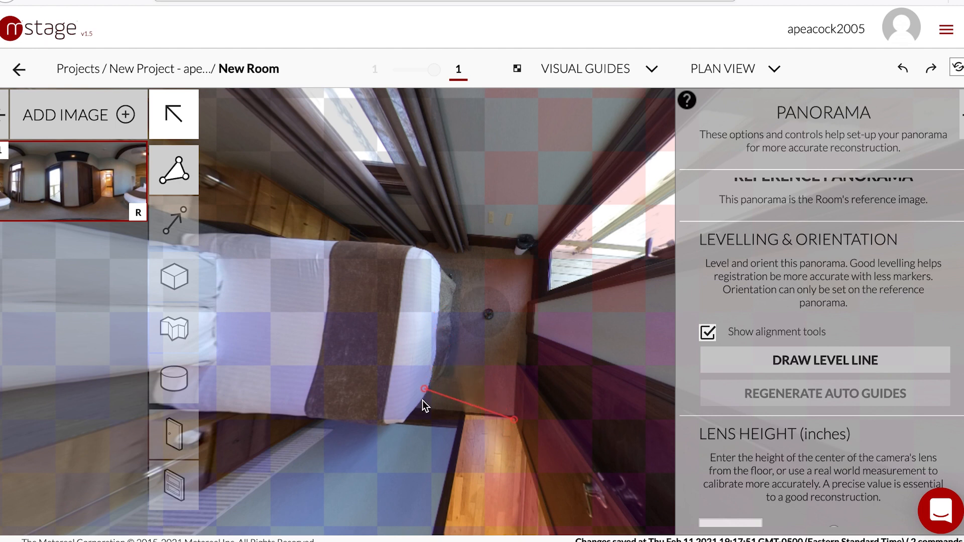
pyautogui.moveTo(422, 388); pyautogui.dragTo(422, 417)
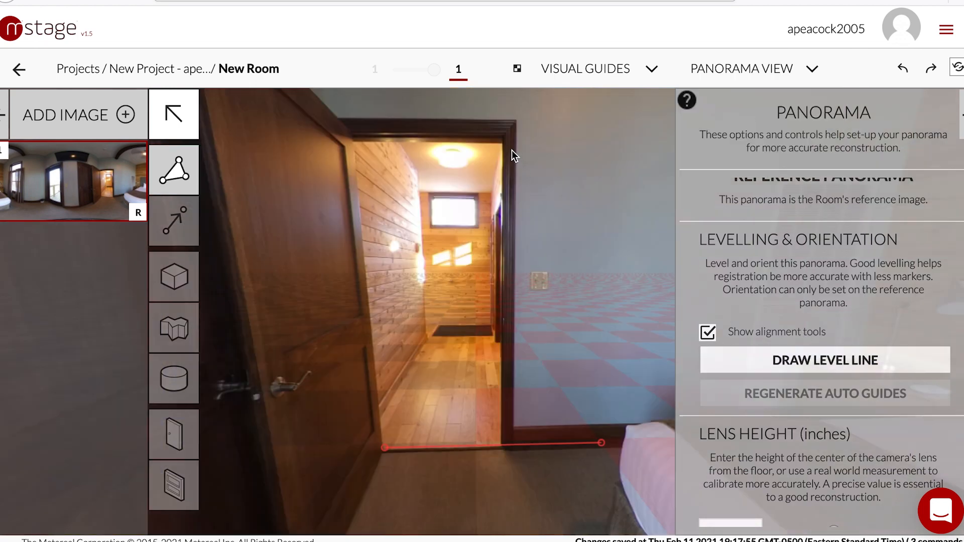
# Level the panorama along the door frame's vertical edge and start the Draw room tool
pyautogui.moveTo(513, 155); pyautogui.dragTo(501, 438)
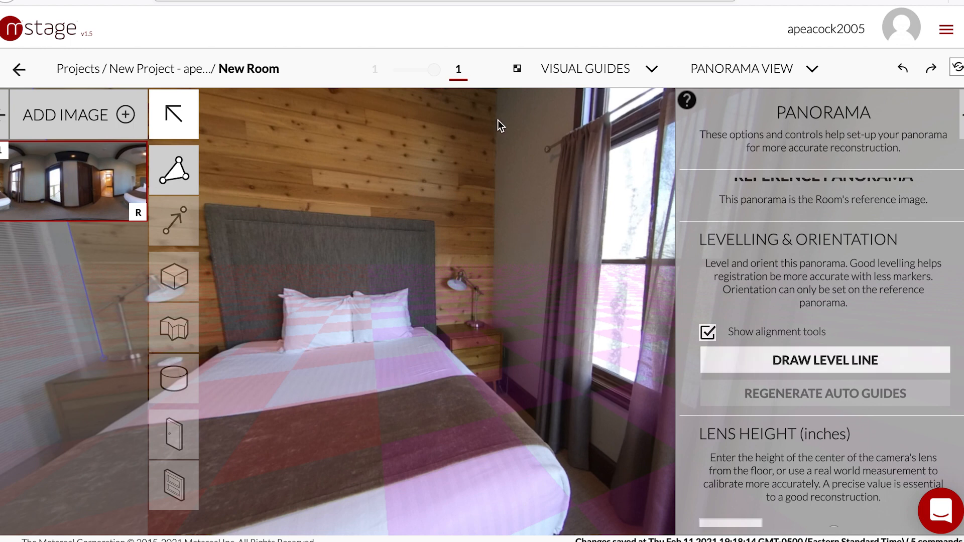
pyautogui.moveTo(497, 119); pyautogui.dragTo(494, 319)
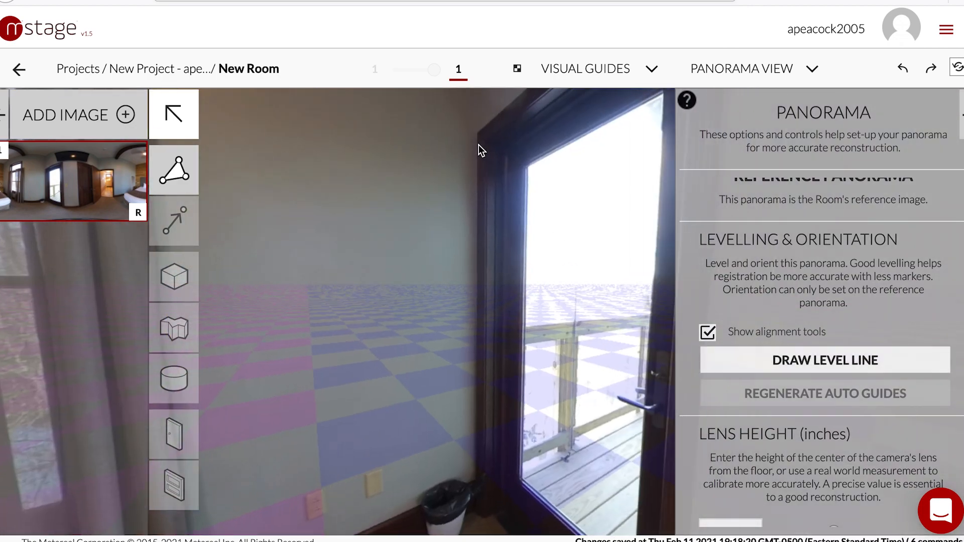
pyautogui.moveTo(475, 137); pyautogui.dragTo(477, 476)
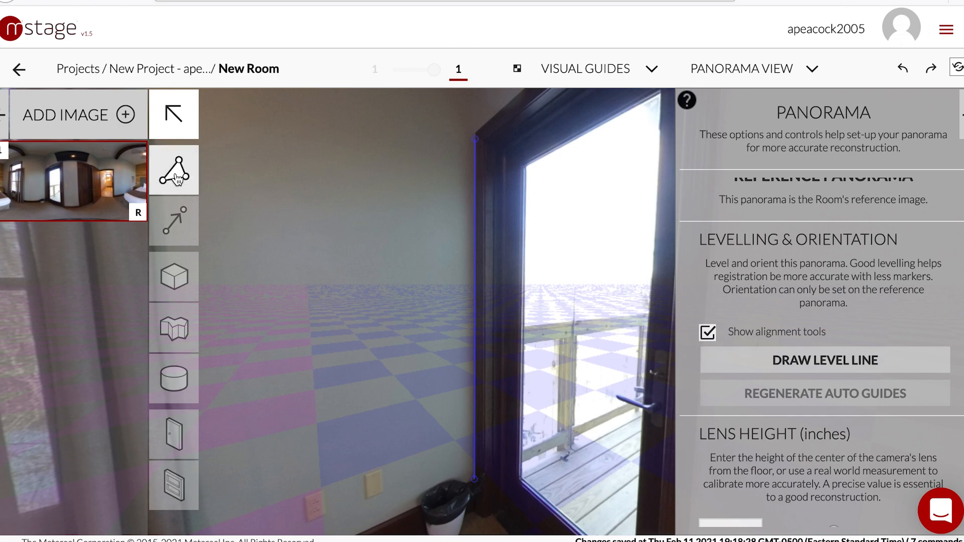
pyautogui.click(173, 171)
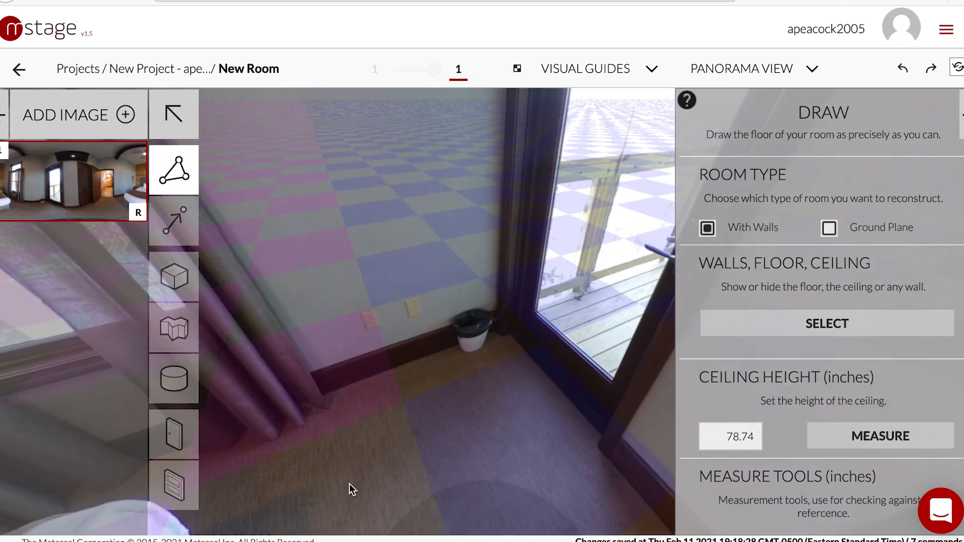
pyautogui.moveTo(599, 454)
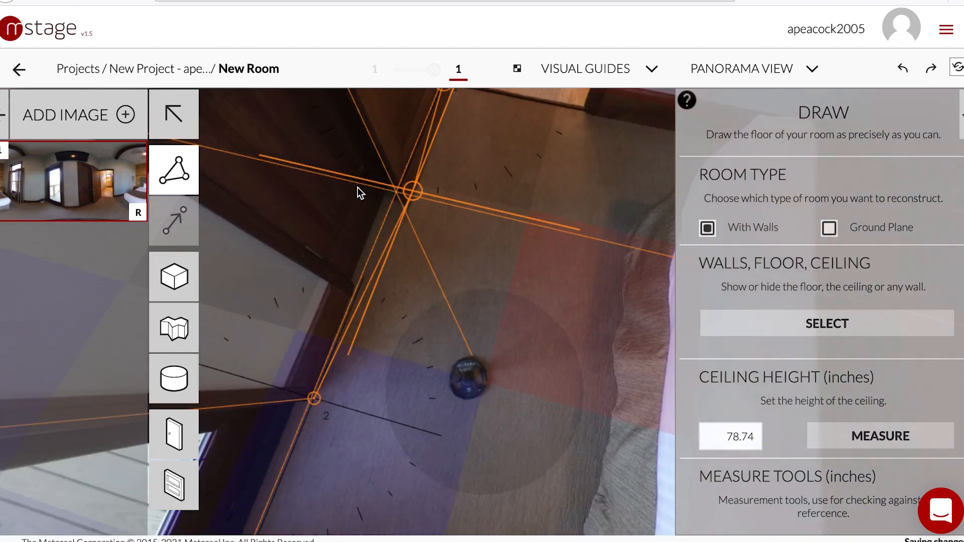
# Place floor corners around the doorway and along the bed to trace the bedroom's floor outline
pyautogui.moveTo(359, 193); pyautogui.dragTo(452, 295)
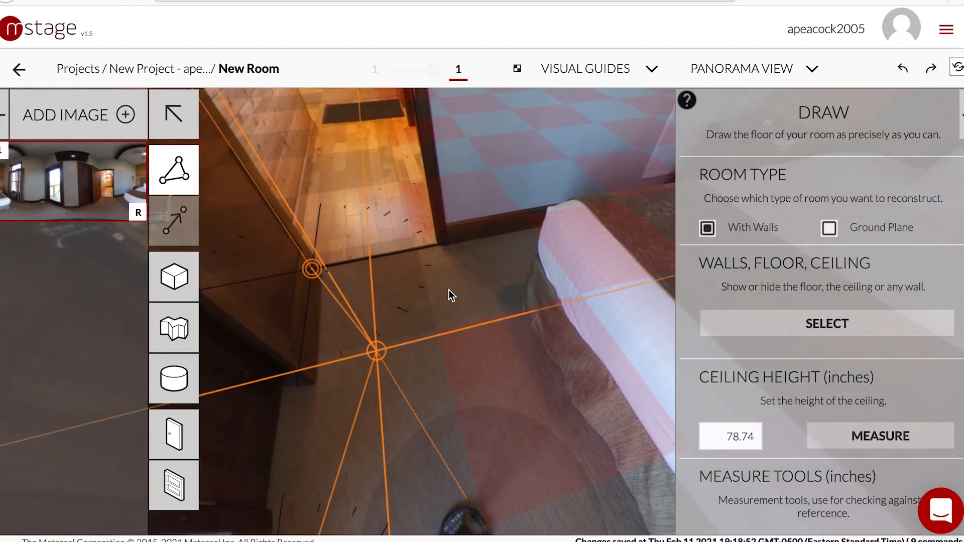
pyautogui.moveTo(374, 350); pyautogui.dragTo(578, 221)
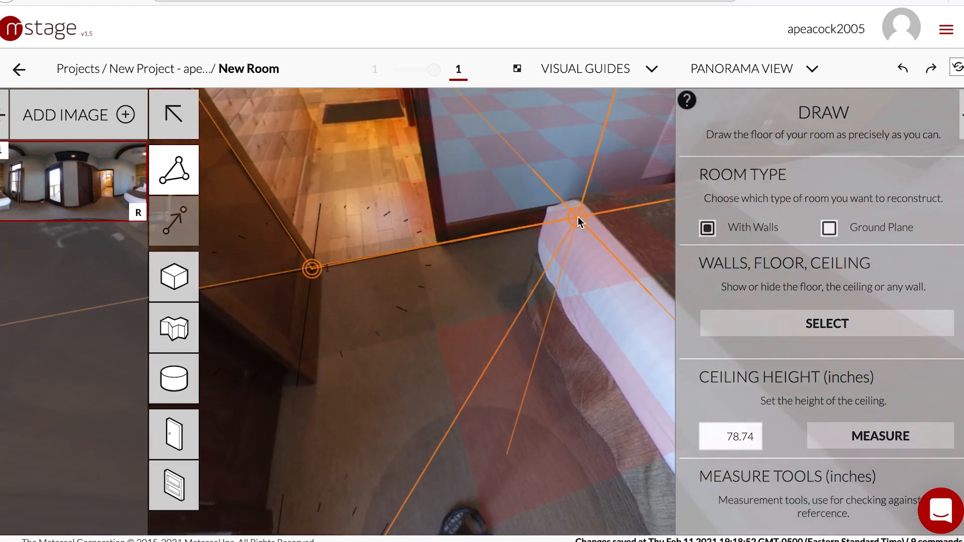
pyautogui.moveTo(578, 221); pyautogui.dragTo(314, 267)
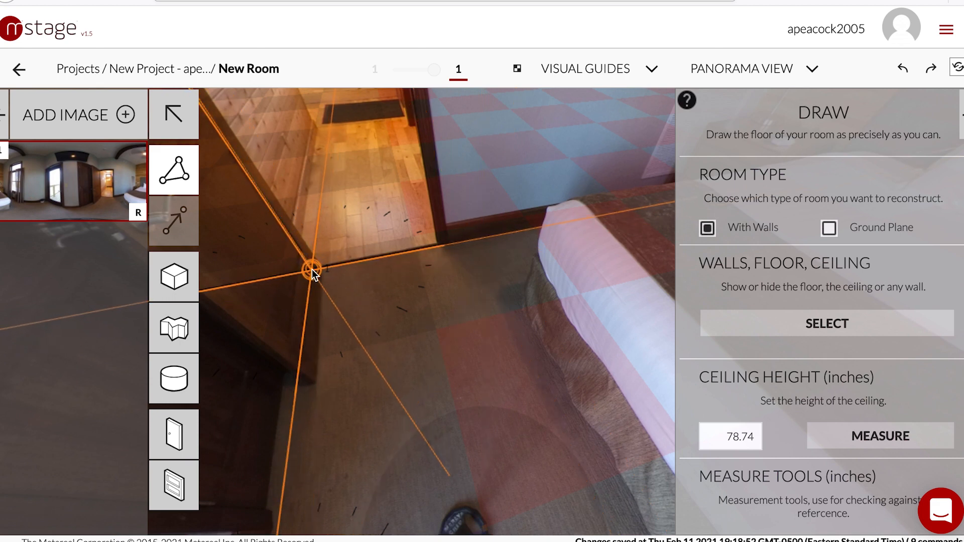
pyautogui.click(467, 243)
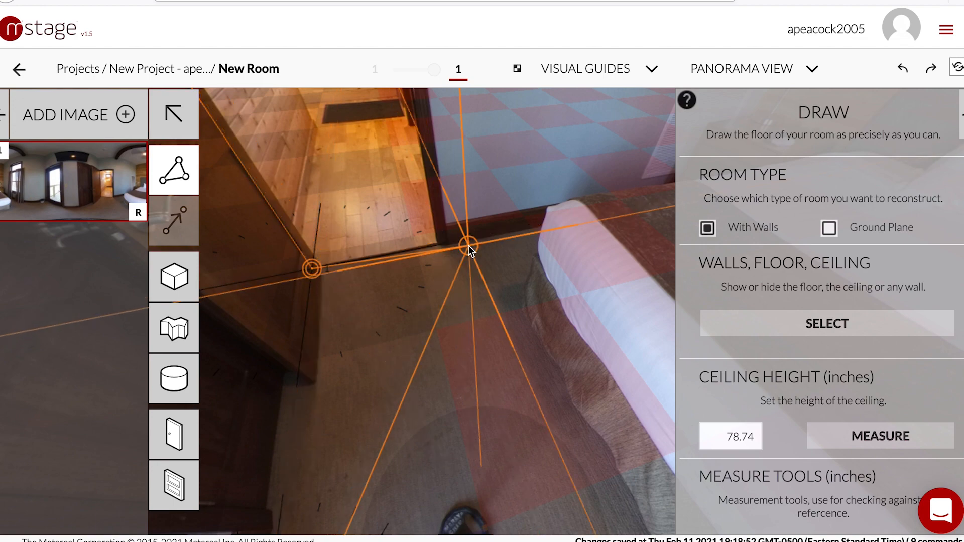
pyautogui.moveTo(467, 245); pyautogui.dragTo(513, 231)
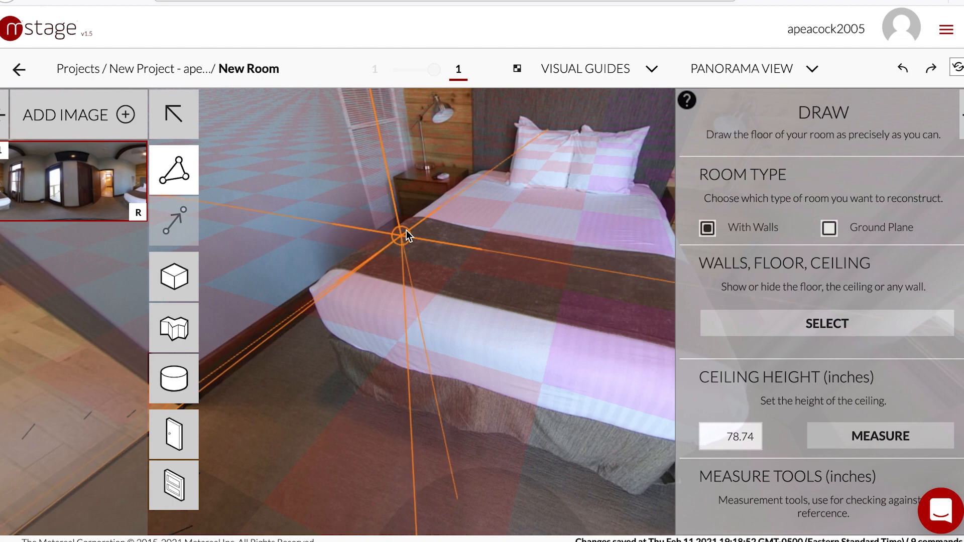
pyautogui.moveTo(406, 233); pyautogui.dragTo(431, 224)
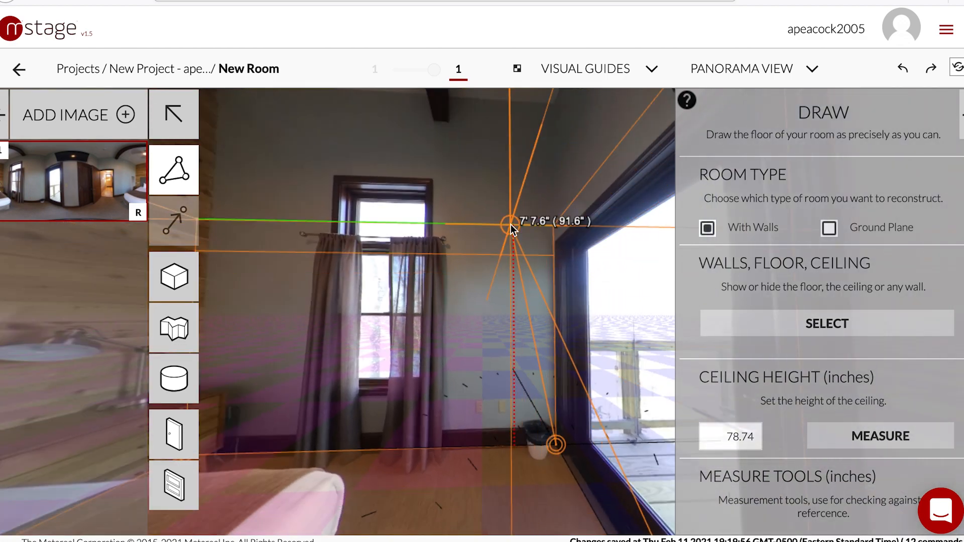
# Raise the walls up to the ceiling corner and fix the wall height there
pyautogui.moveTo(513, 223); pyautogui.dragTo(510, 104)
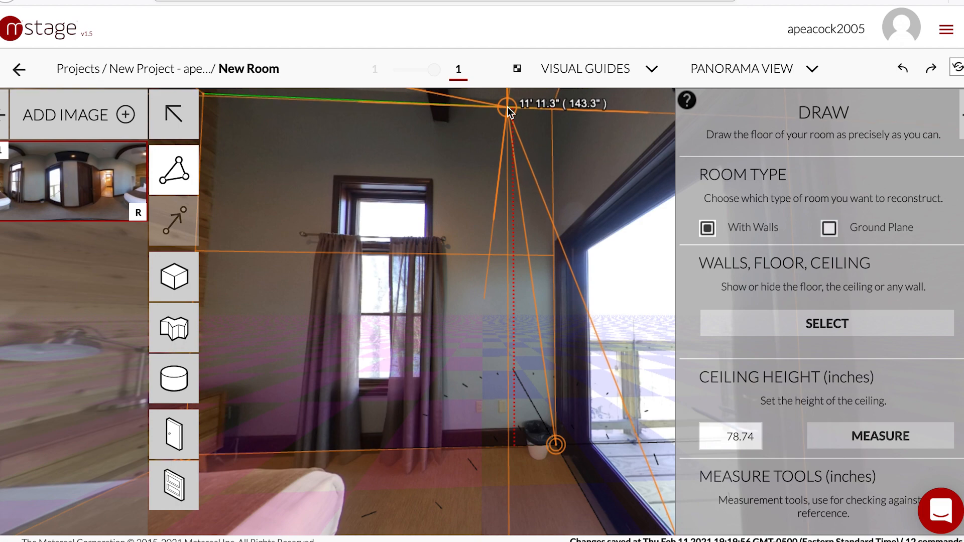
pyautogui.click(174, 115)
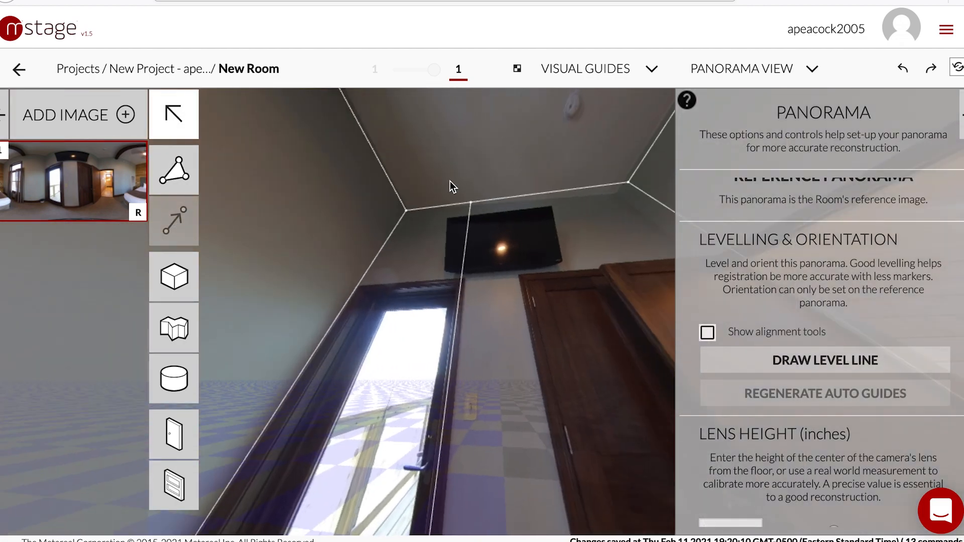
# Draw a cube over the bed and fit its base, edges and height to the bed
pyautogui.moveTo(449, 188); pyautogui.dragTo(258, 343)
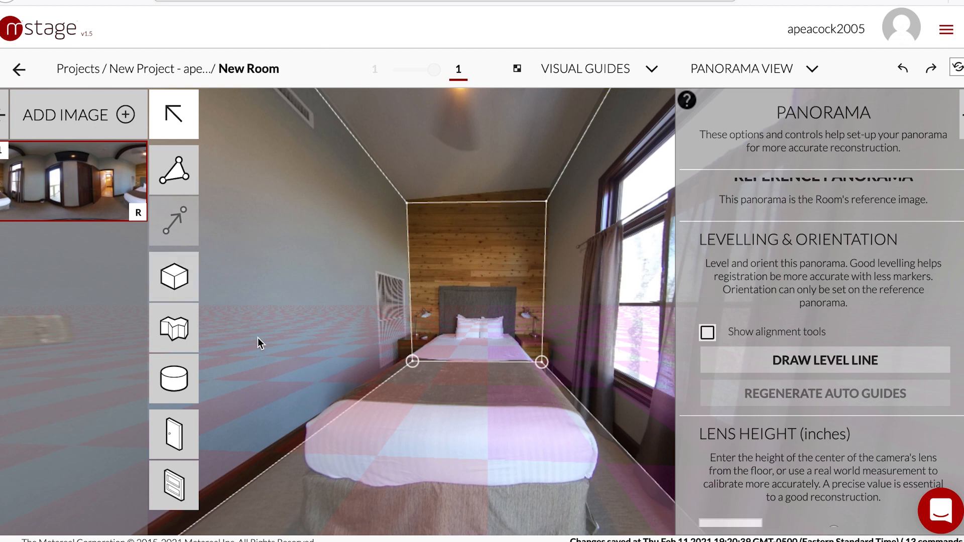
pyautogui.click(174, 278)
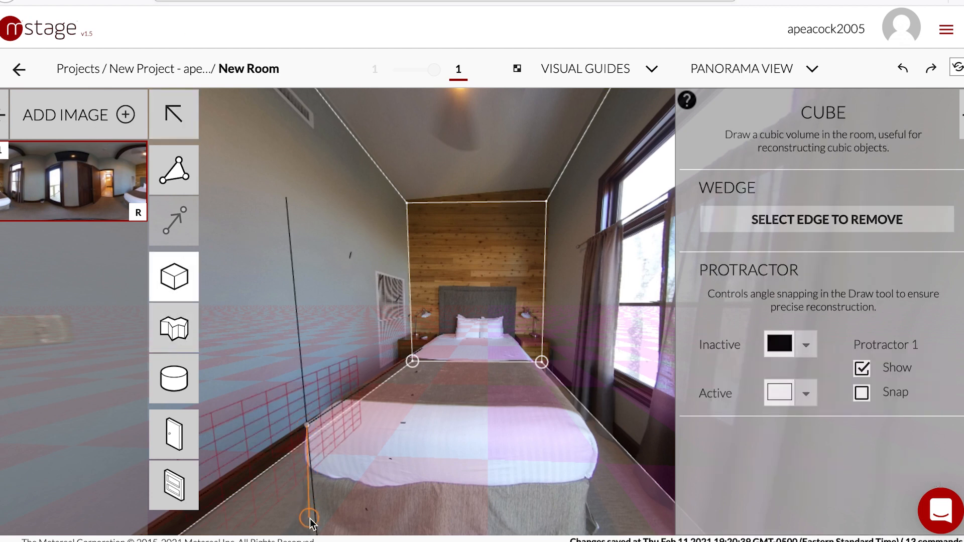
pyautogui.moveTo(310, 516); pyautogui.dragTo(400, 412)
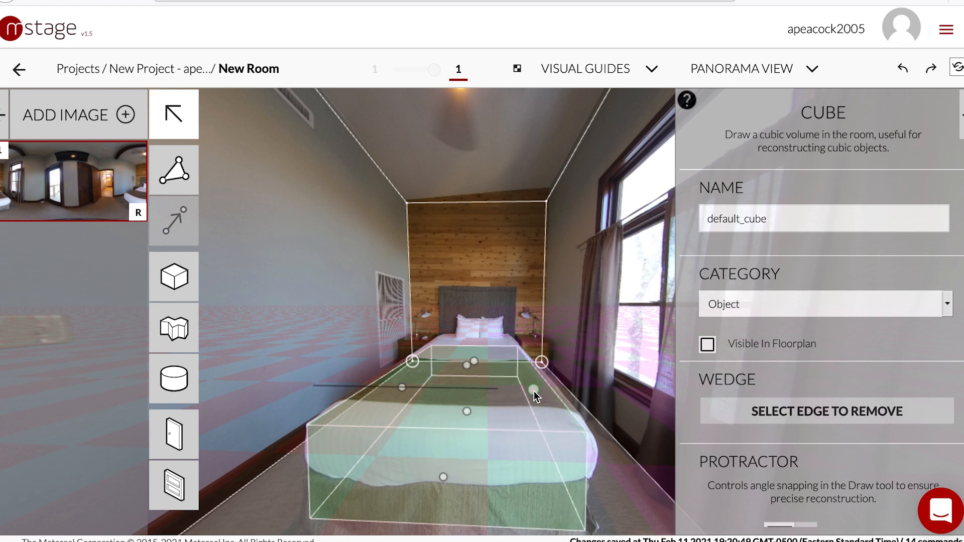
pyautogui.moveTo(533, 390); pyautogui.dragTo(480, 481)
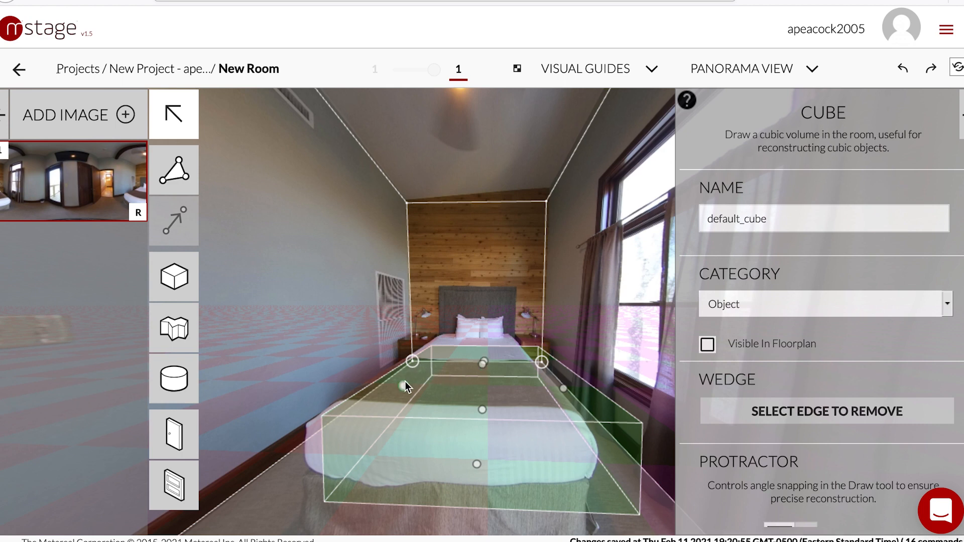
pyautogui.moveTo(406, 388); pyautogui.dragTo(483, 362)
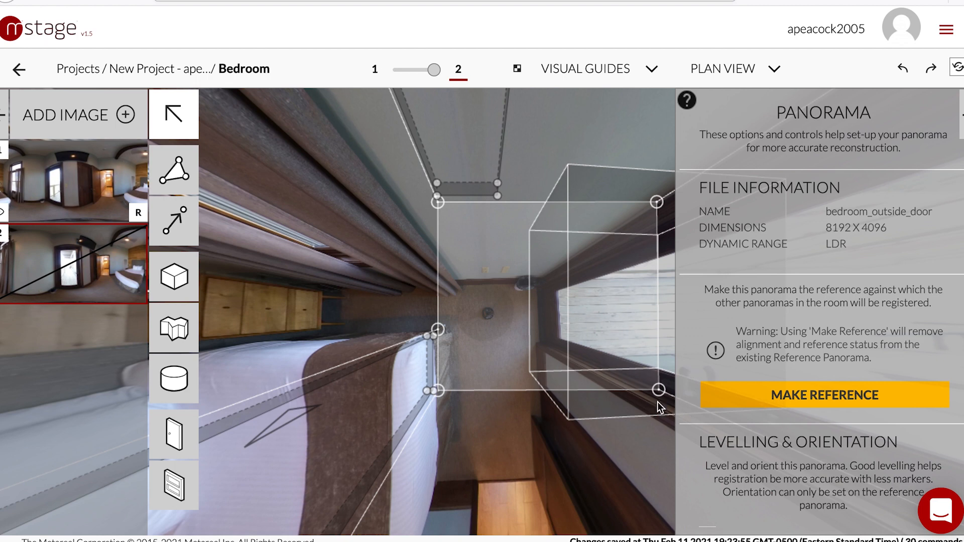
pyautogui.moveTo(583, 345)
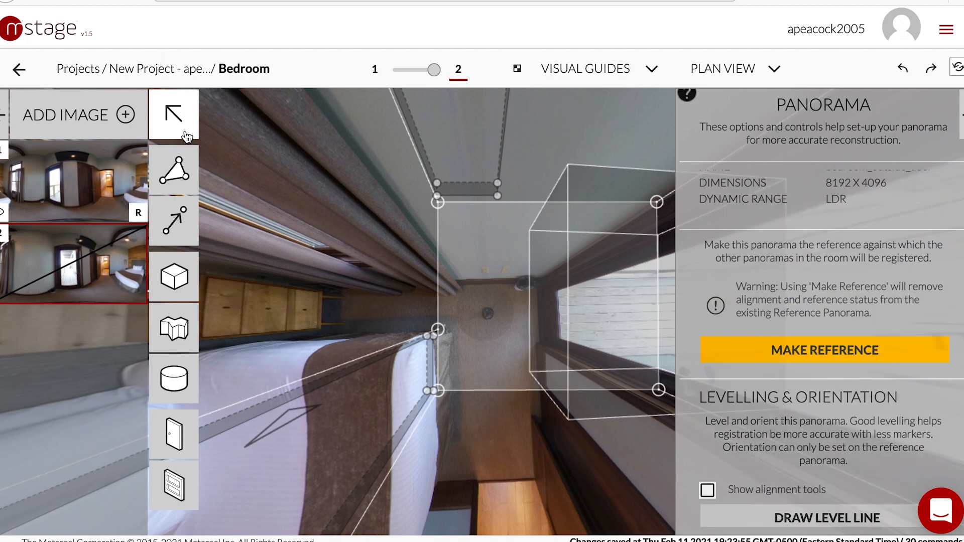
pyautogui.moveTo(210, 179)
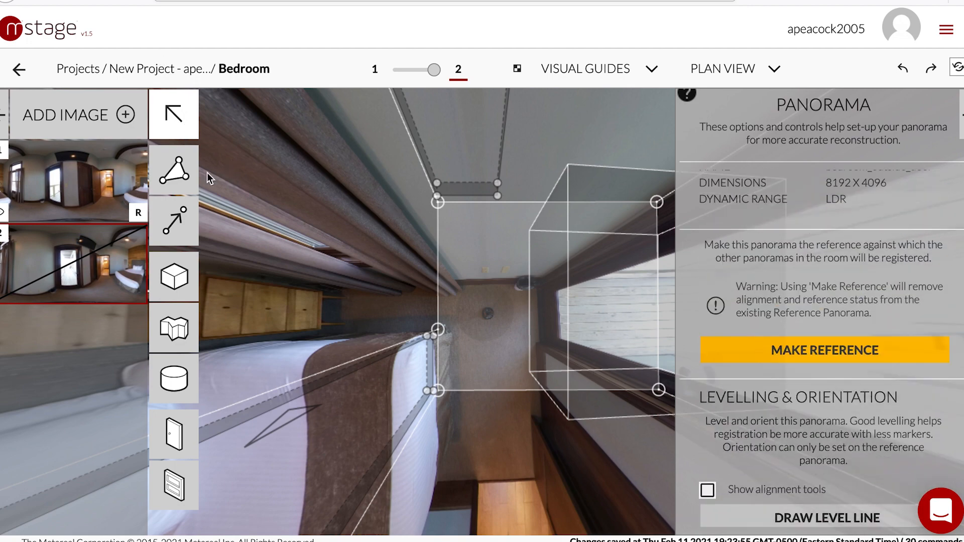
# In Panorama Alignment, rotate the bedroom_outside_door panorama toward the room outline
pyautogui.click(174, 221)
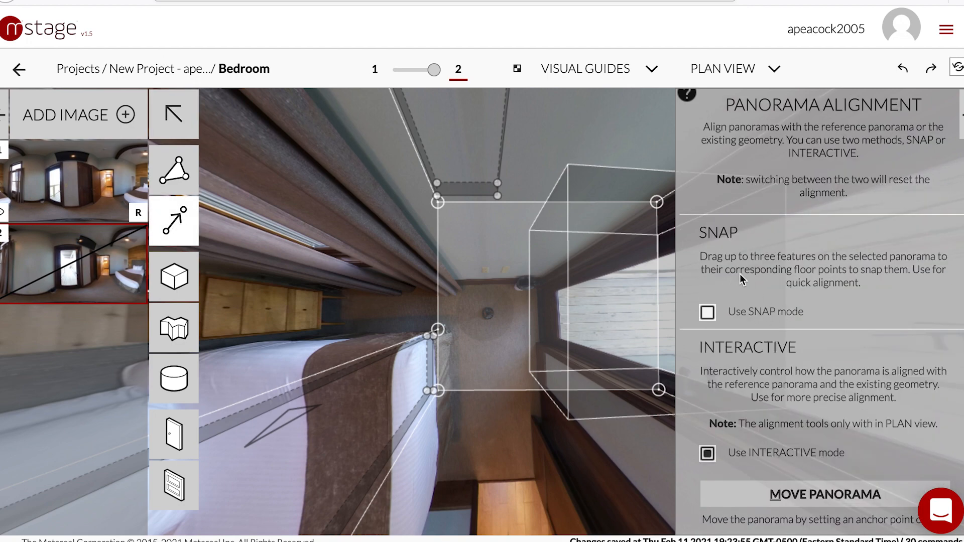
pyautogui.moveTo(817, 388)
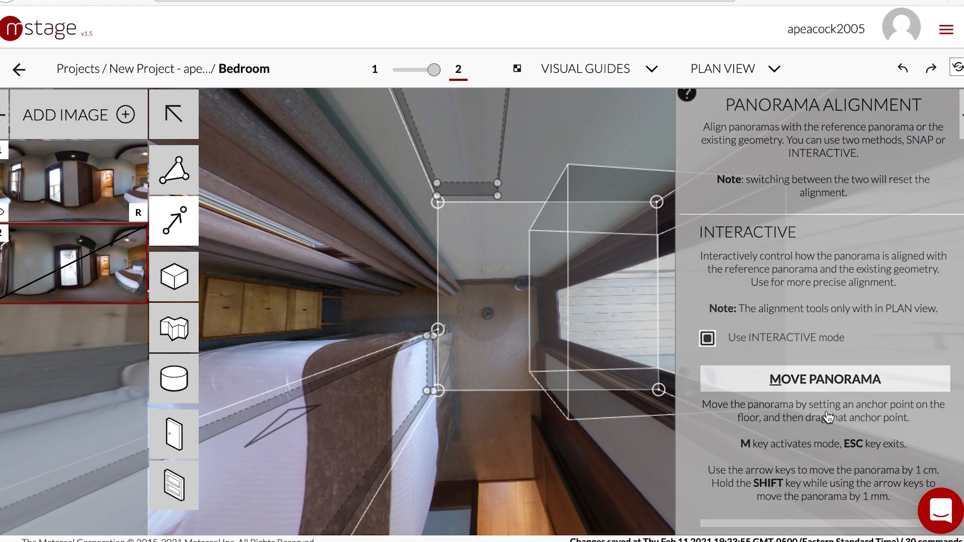
pyautogui.scroll(-3)
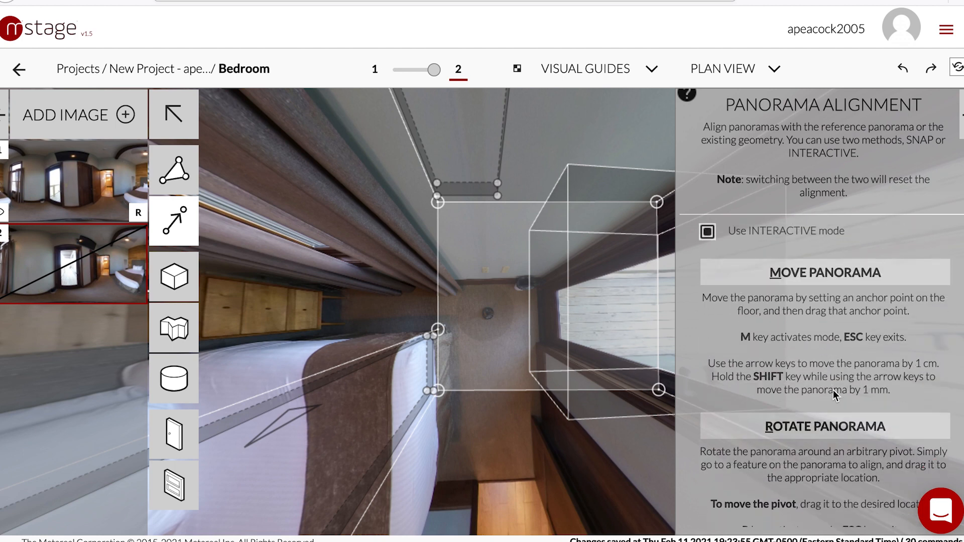
pyautogui.scroll(-3)
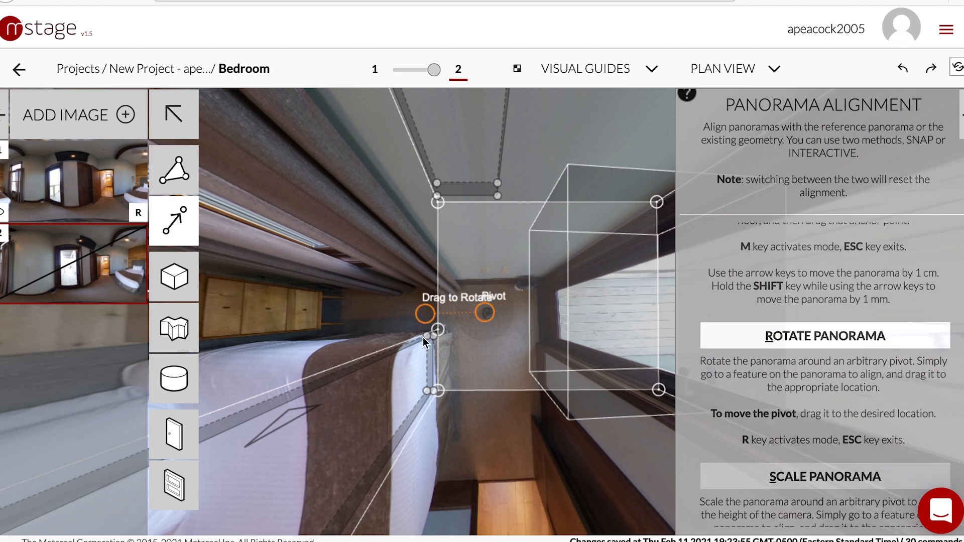
pyautogui.moveTo(424, 311); pyautogui.dragTo(395, 322)
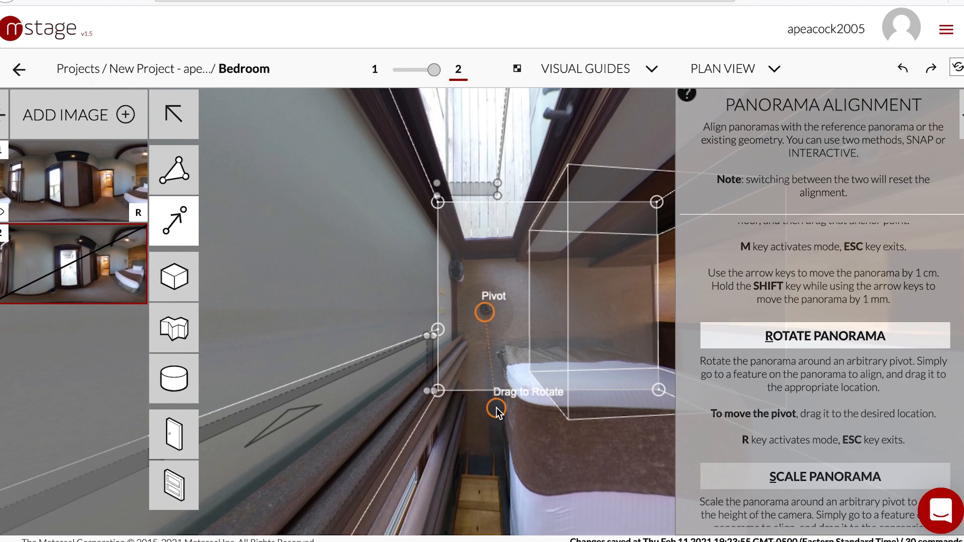
pyautogui.moveTo(495, 408); pyautogui.dragTo(428, 378)
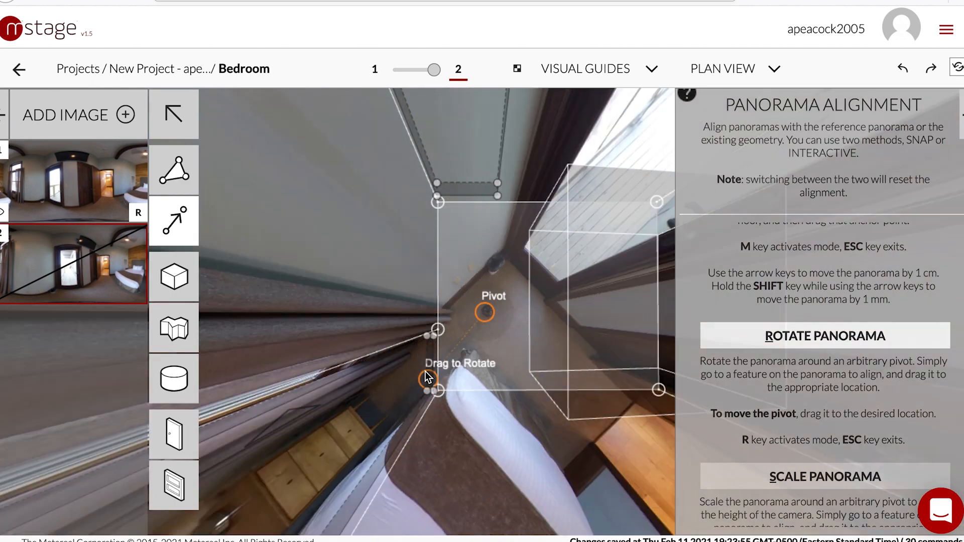
pyautogui.moveTo(428, 377); pyautogui.dragTo(480, 224)
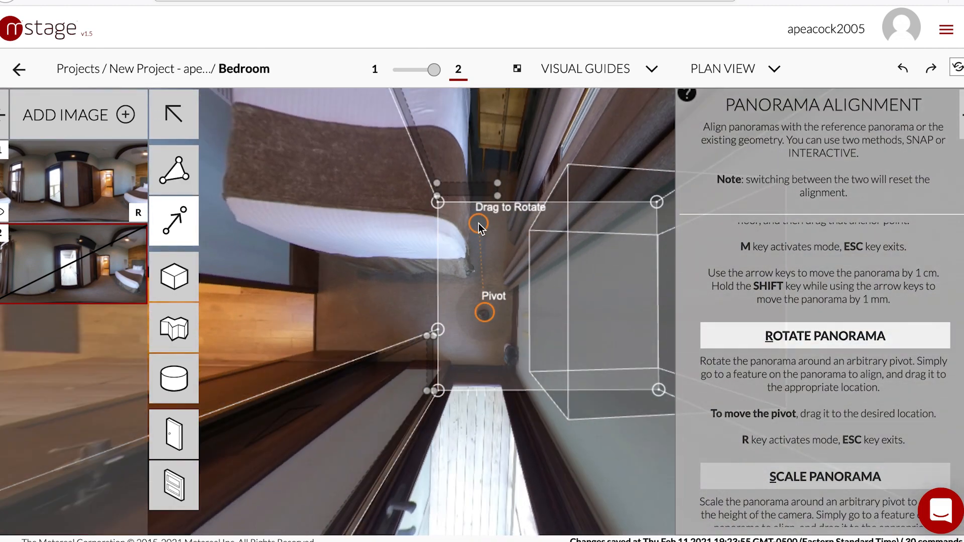
pyautogui.moveTo(478, 222); pyautogui.dragTo(596, 158)
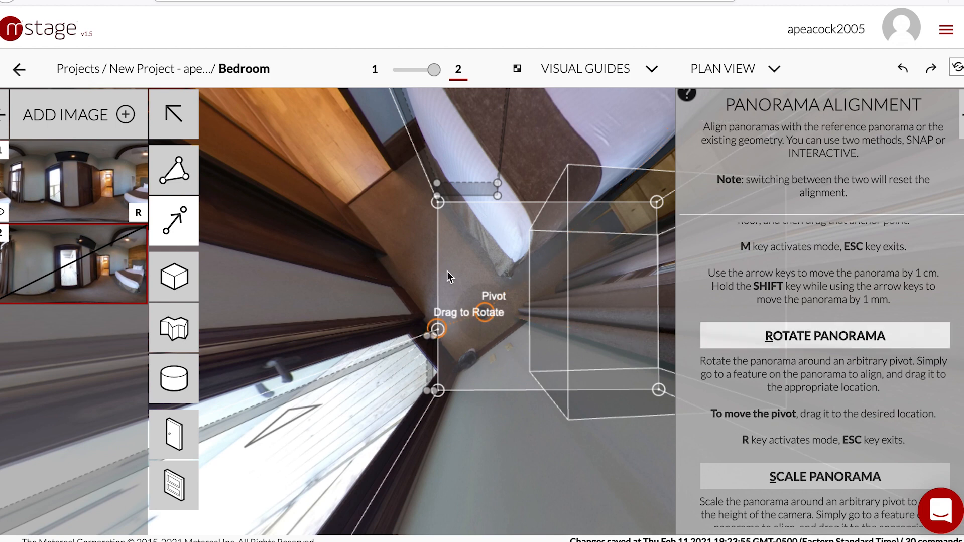
# Fine-tune the rotation from a floor feature, then move the panorama so the bed fits its box
pyautogui.moveTo(437, 329); pyautogui.dragTo(399, 218)
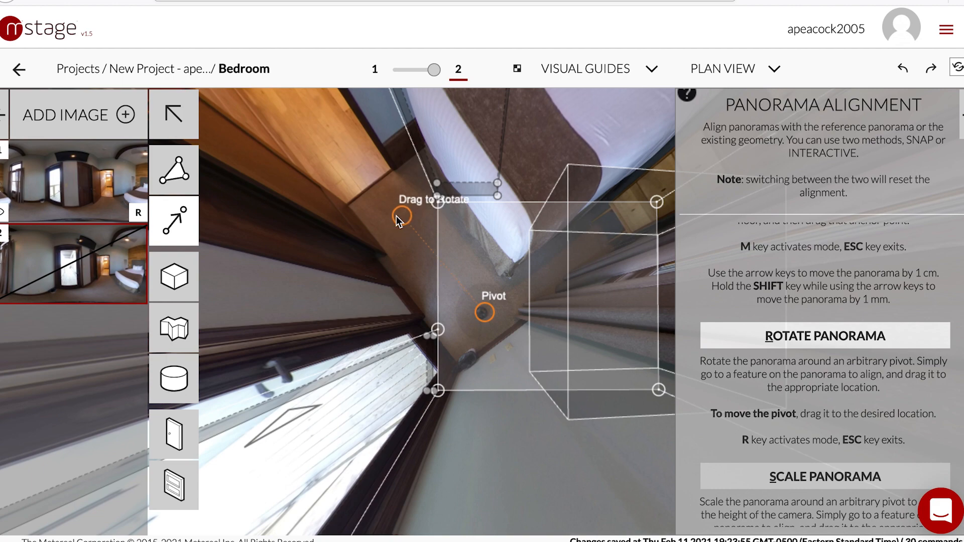
pyautogui.moveTo(399, 215); pyautogui.dragTo(486, 212)
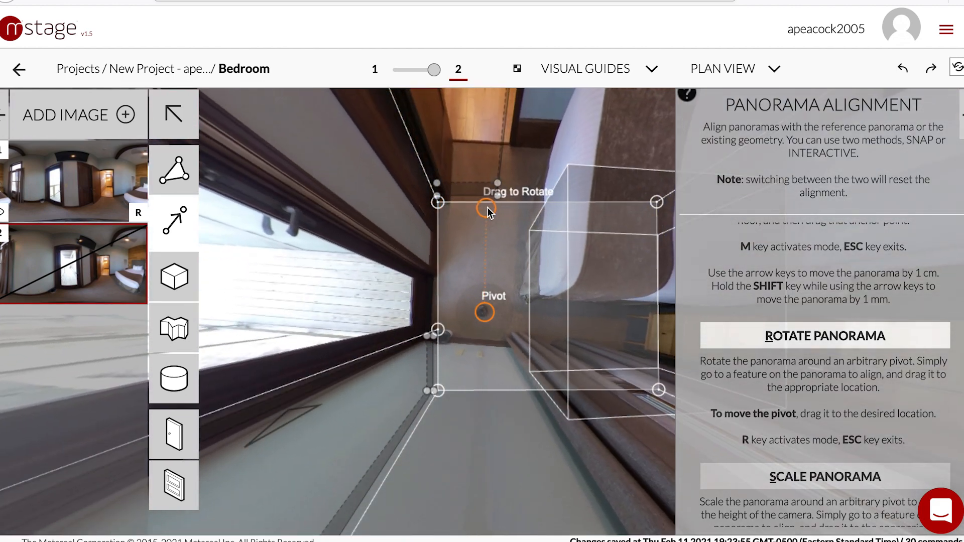
pyautogui.moveTo(486, 207); pyautogui.dragTo(480, 207)
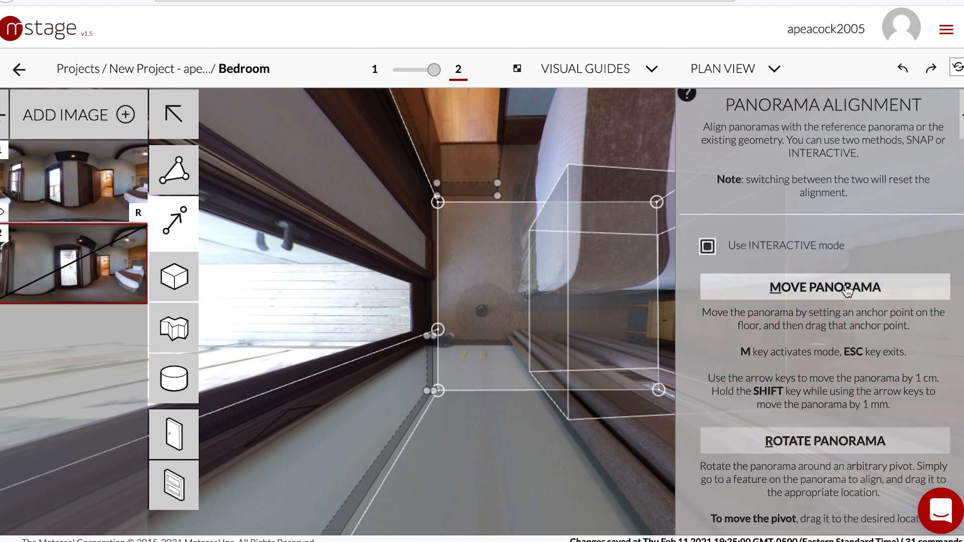
pyautogui.click(824, 286)
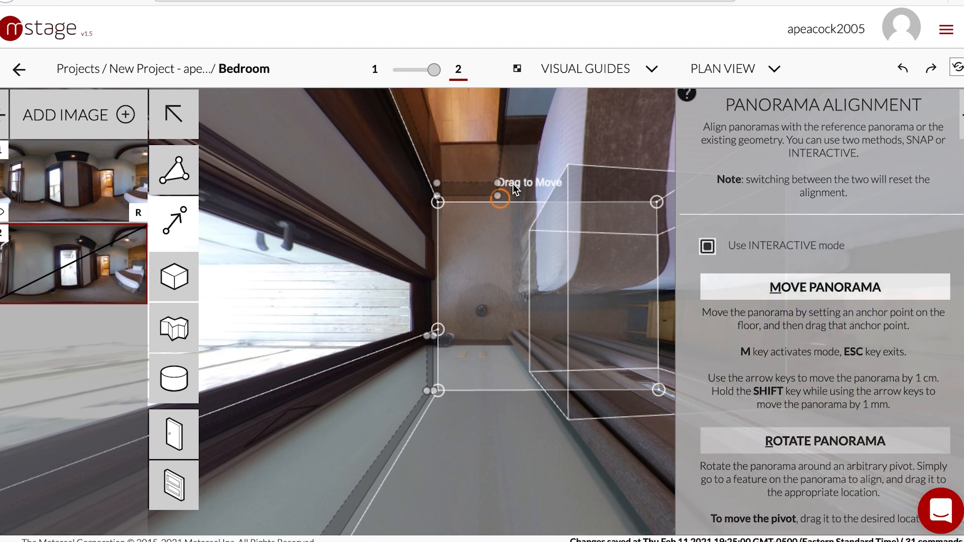
pyautogui.moveTo(498, 198); pyautogui.dragTo(532, 203)
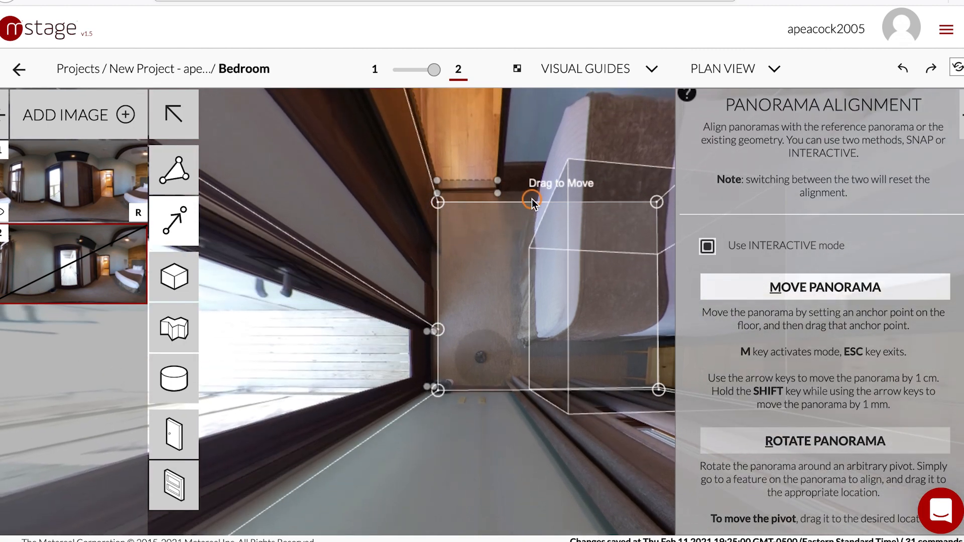
pyautogui.click(173, 434)
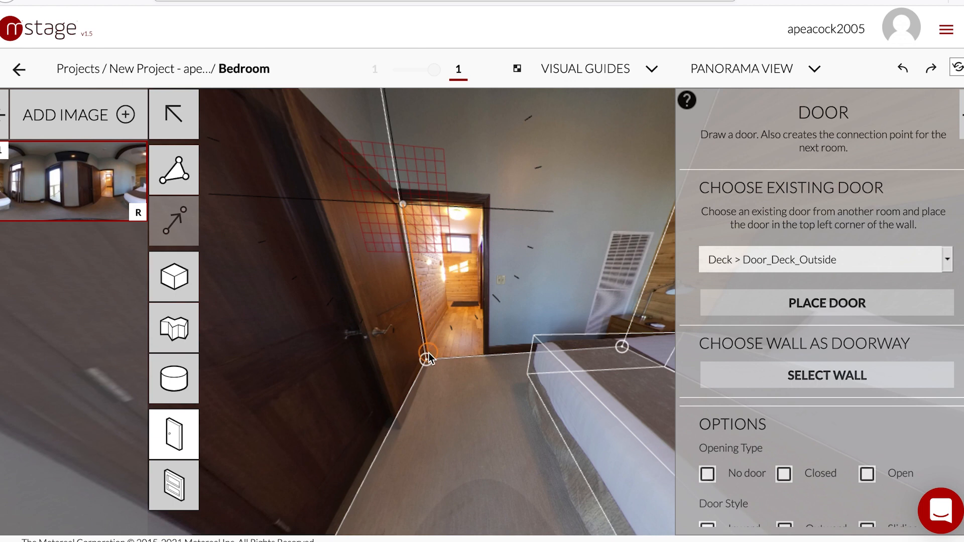
# Draw an open door over the hallway doorway and name it Hallway_to_Bedroom_Door
pyautogui.moveTo(399, 205); pyautogui.dragTo(424, 359)
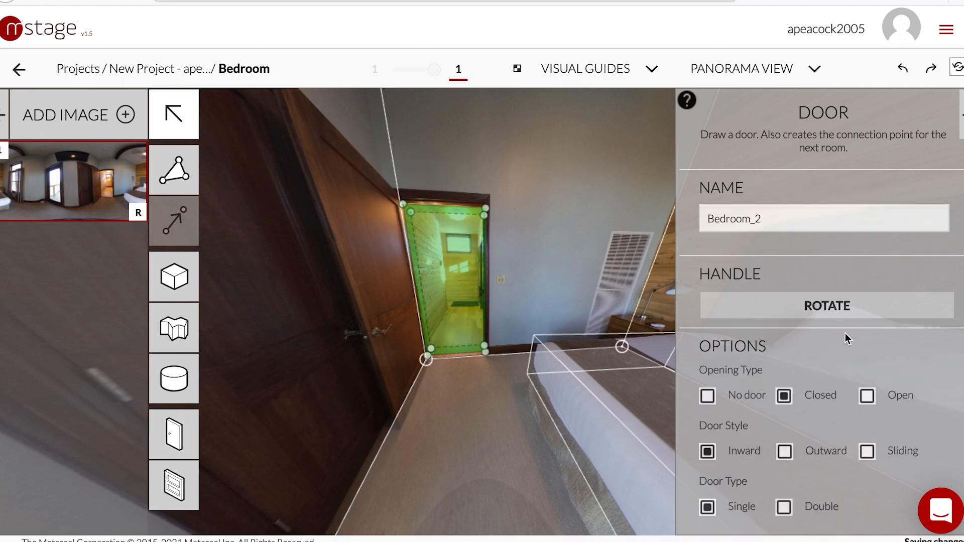
pyautogui.click(866, 395)
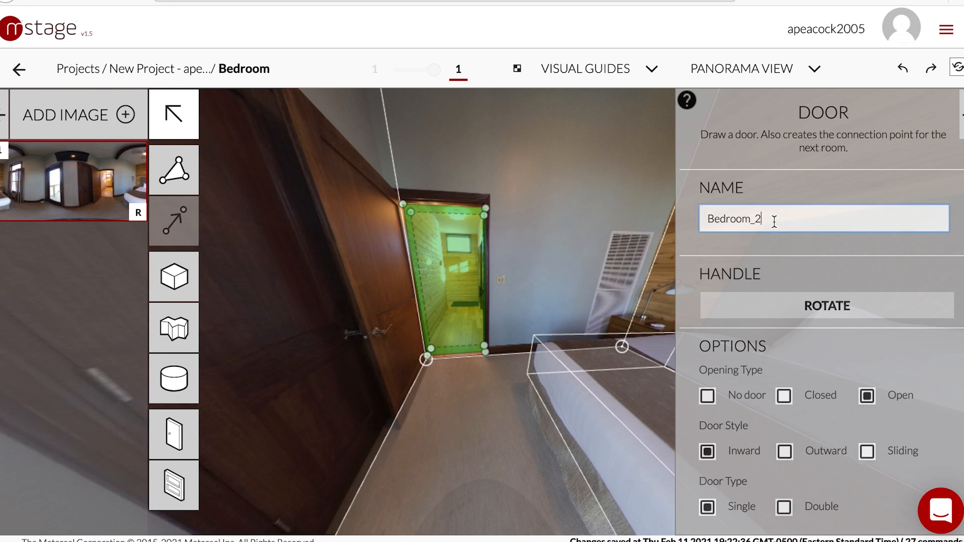
pyautogui.write('Hallway_to')
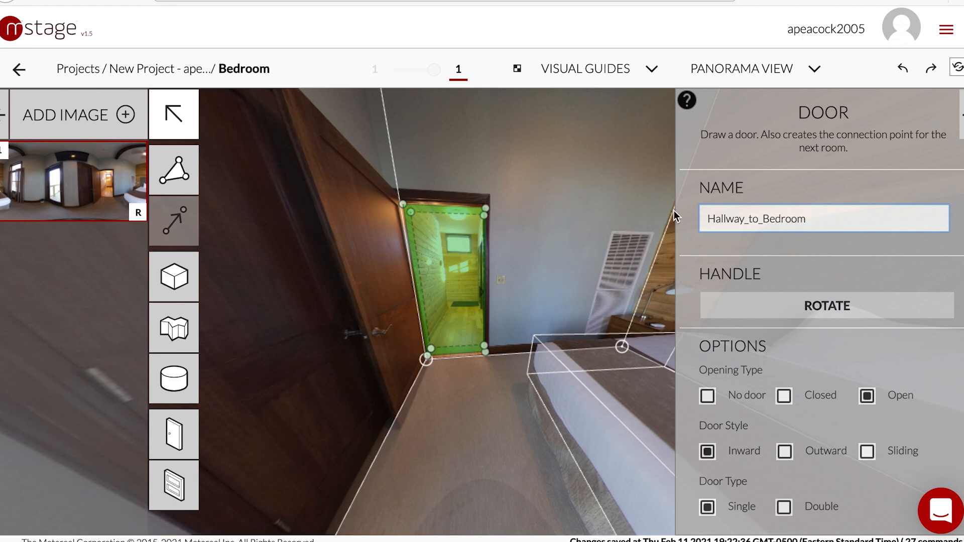
pyautogui.write('_Doo')
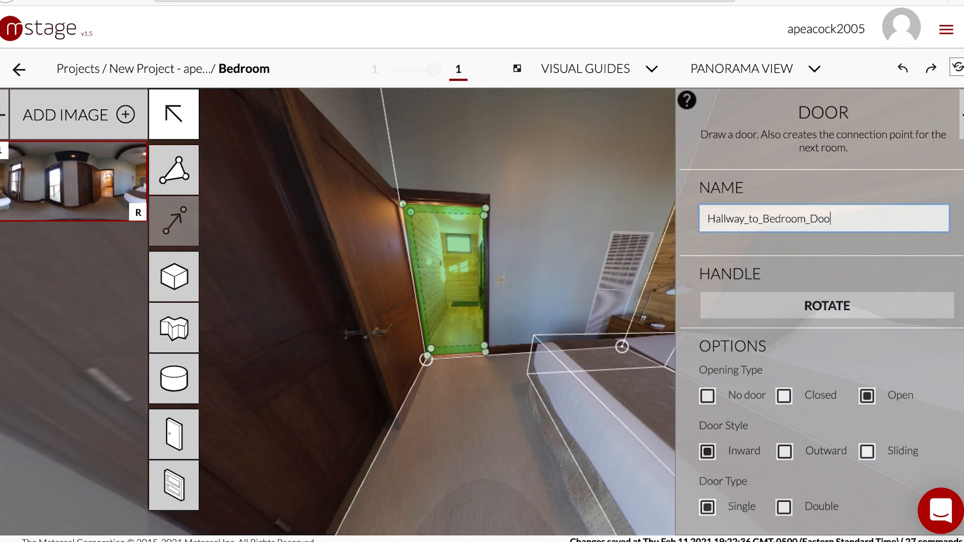
pyautogui.write('r')
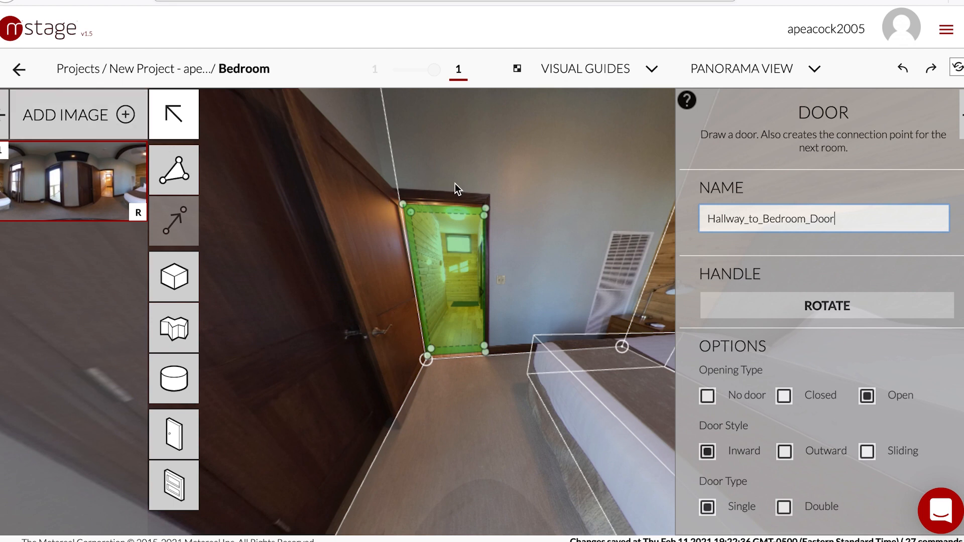
pyautogui.moveTo(408, 239)
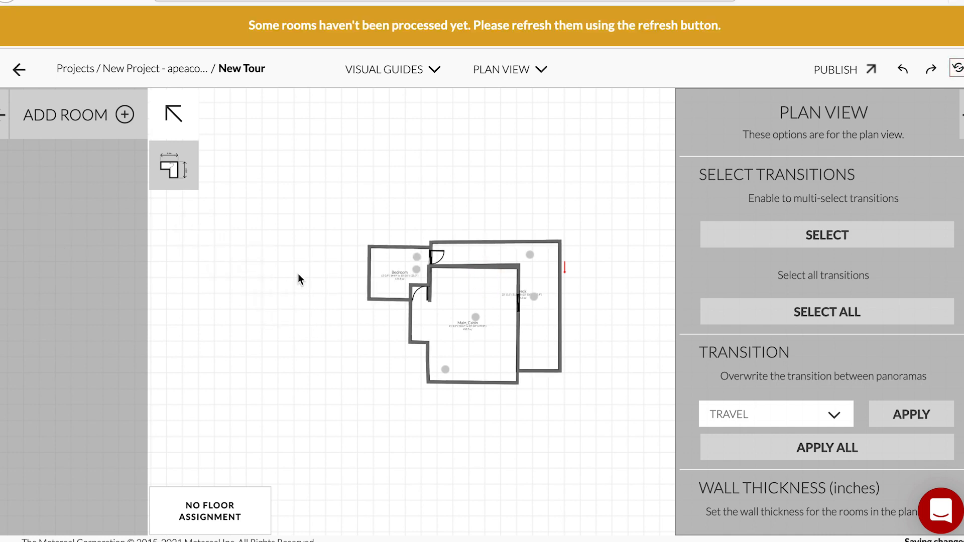
# Refresh the unprocessed rooms so the Bedroom joins the floor plan, then bring up the view-mode list
pyautogui.click(399, 270)
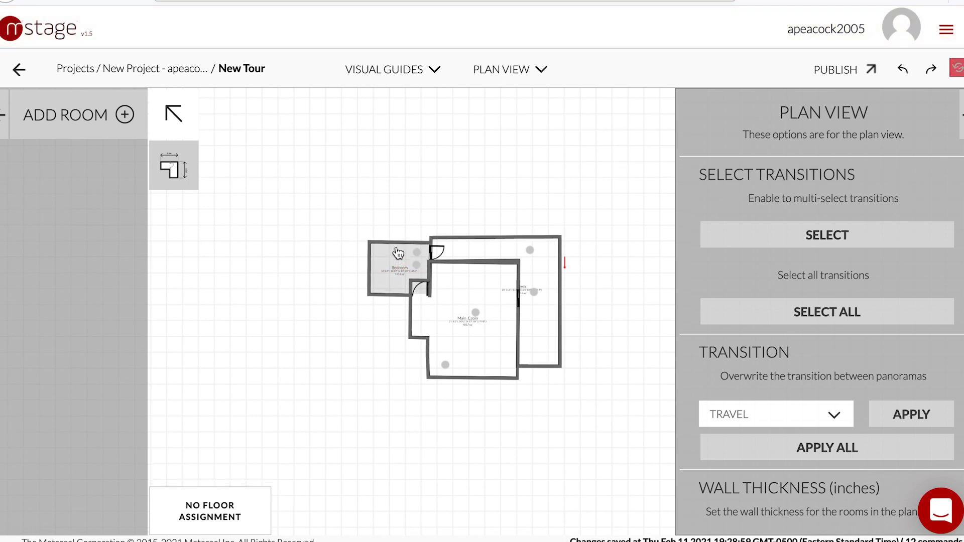
pyautogui.click(508, 69)
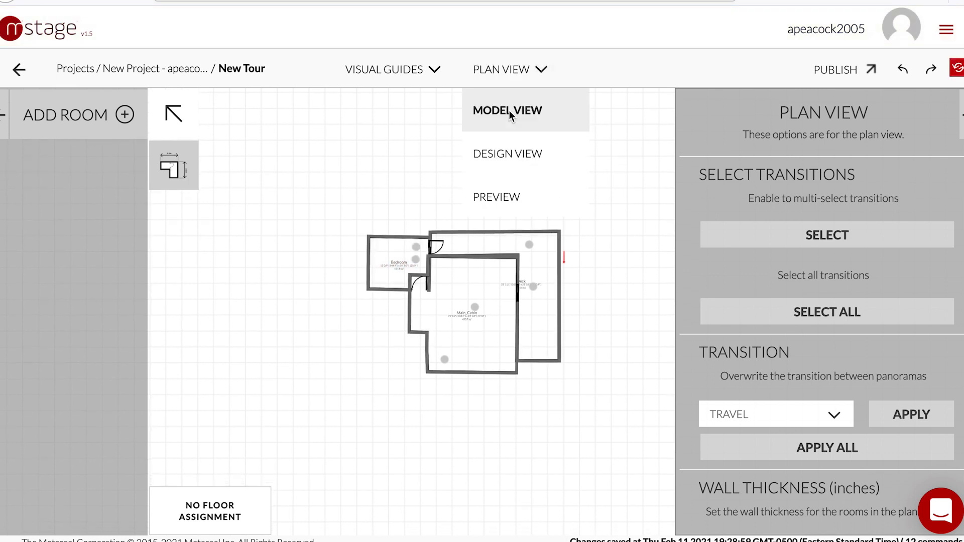
# Switch to Model View and orbit the textured 3D model from above and from the side, then return to the project page
pyautogui.click(506, 110)
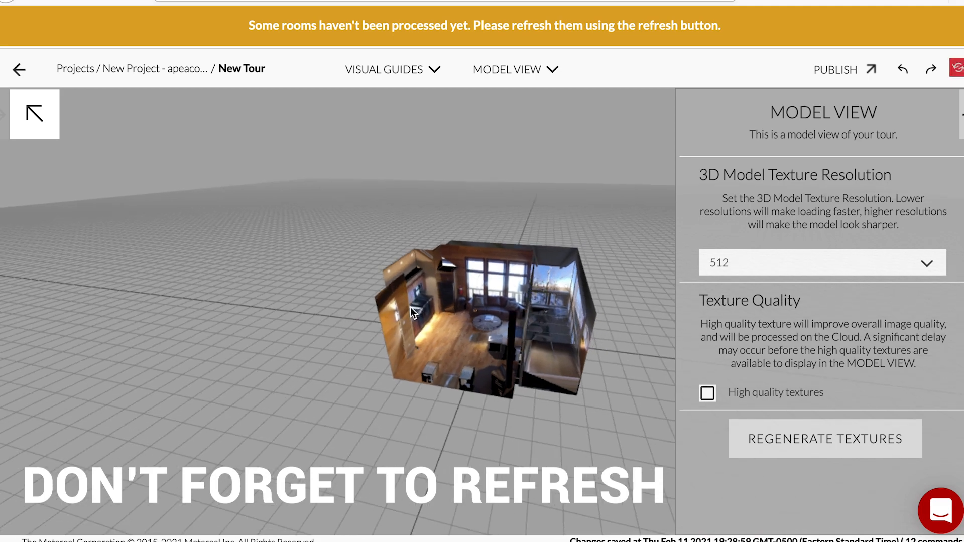
pyautogui.moveTo(411, 311); pyautogui.dragTo(520, 359)
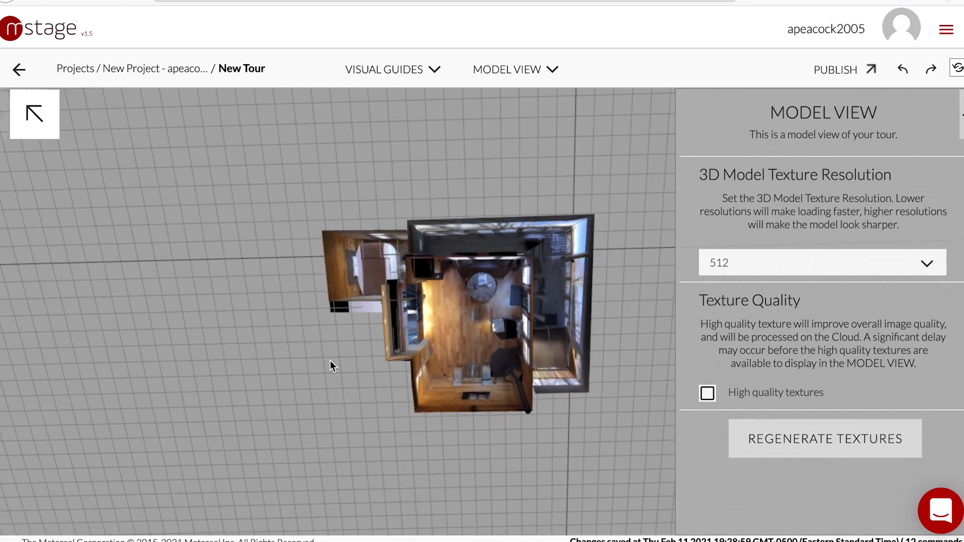
pyautogui.moveTo(332, 365); pyautogui.dragTo(470, 280)
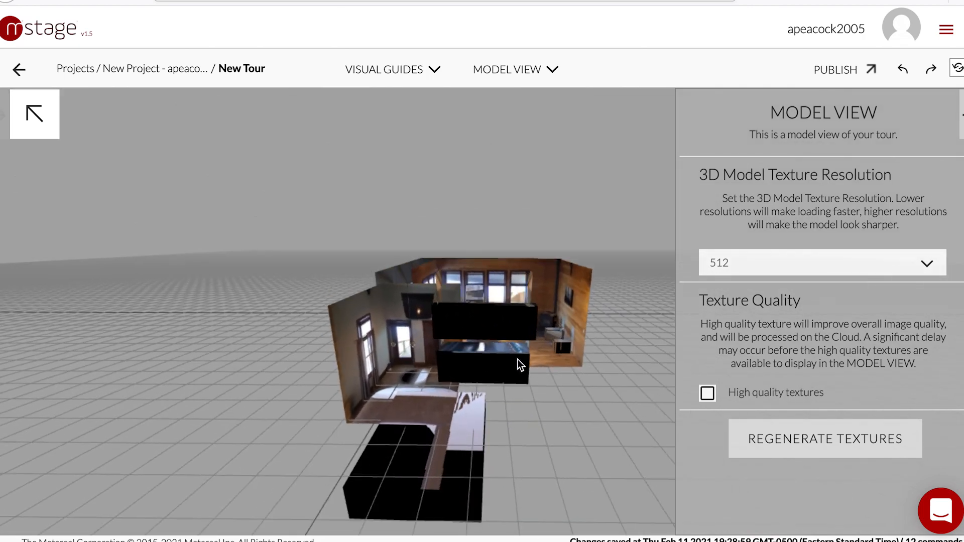
pyautogui.click(19, 70)
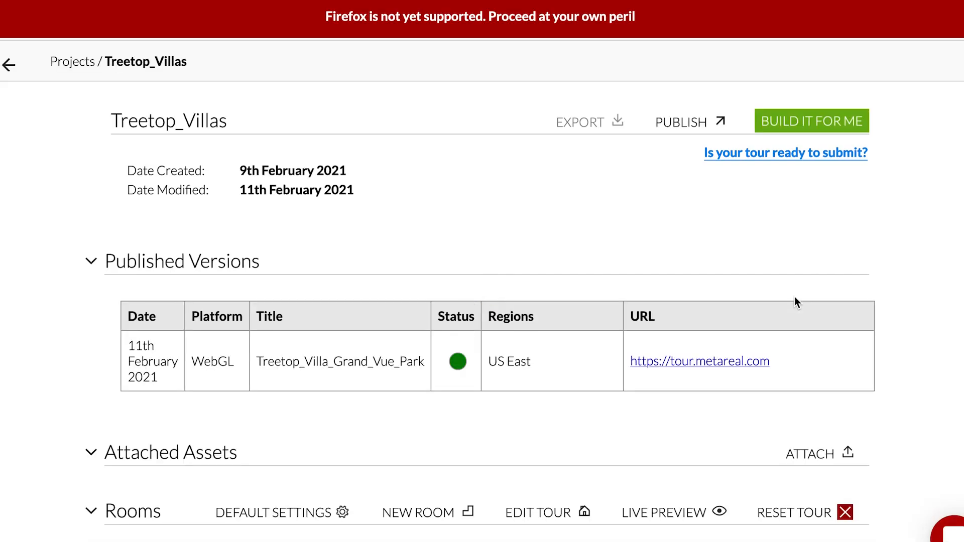
# Open the published tour URL so the One Bedroom Treetop Villa tour loads in the viewer
pyautogui.click(699, 360)
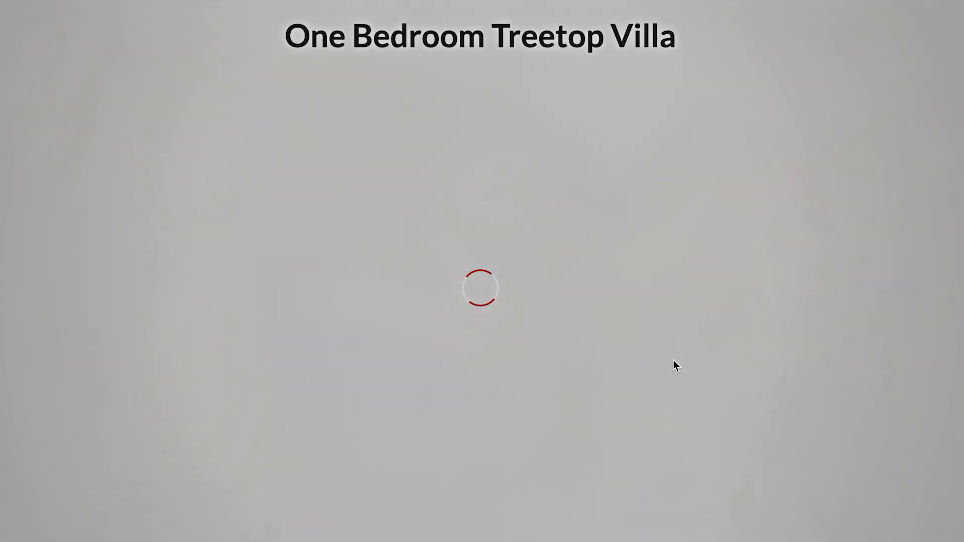